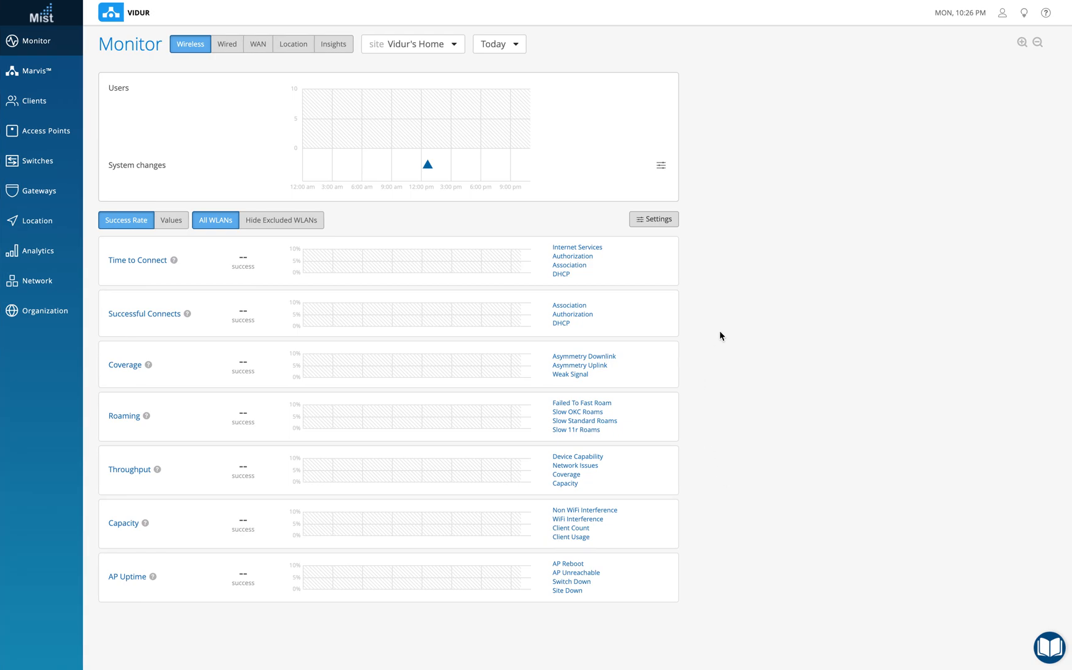
mouse_move(132, 12)
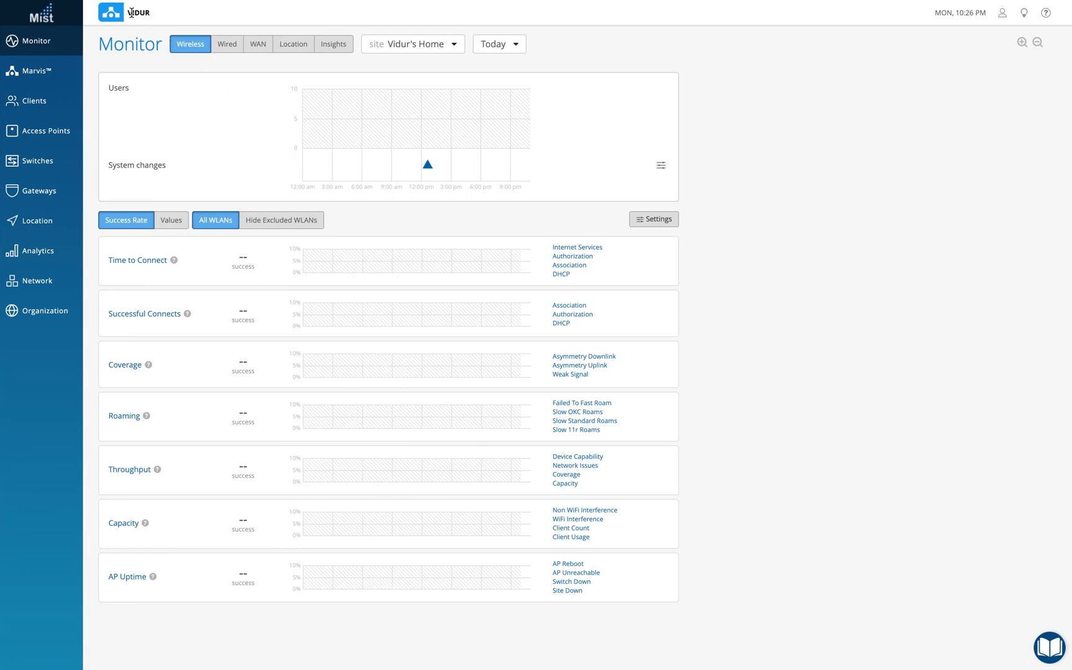
mouse_move(294, 23)
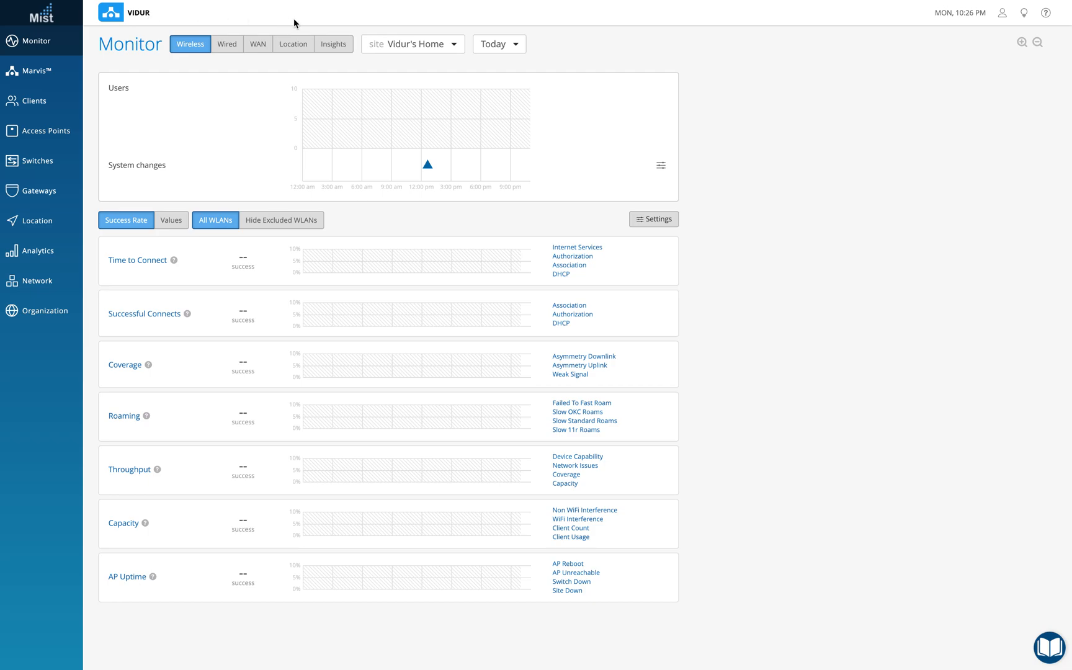
mouse_move(454, 50)
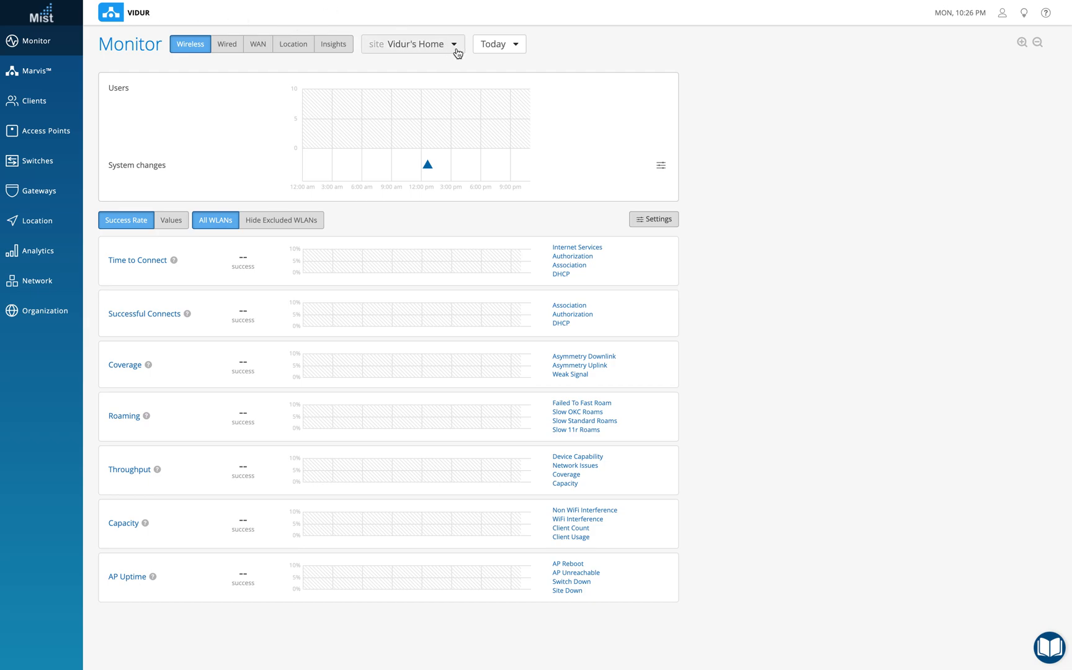
mouse_move(62, 349)
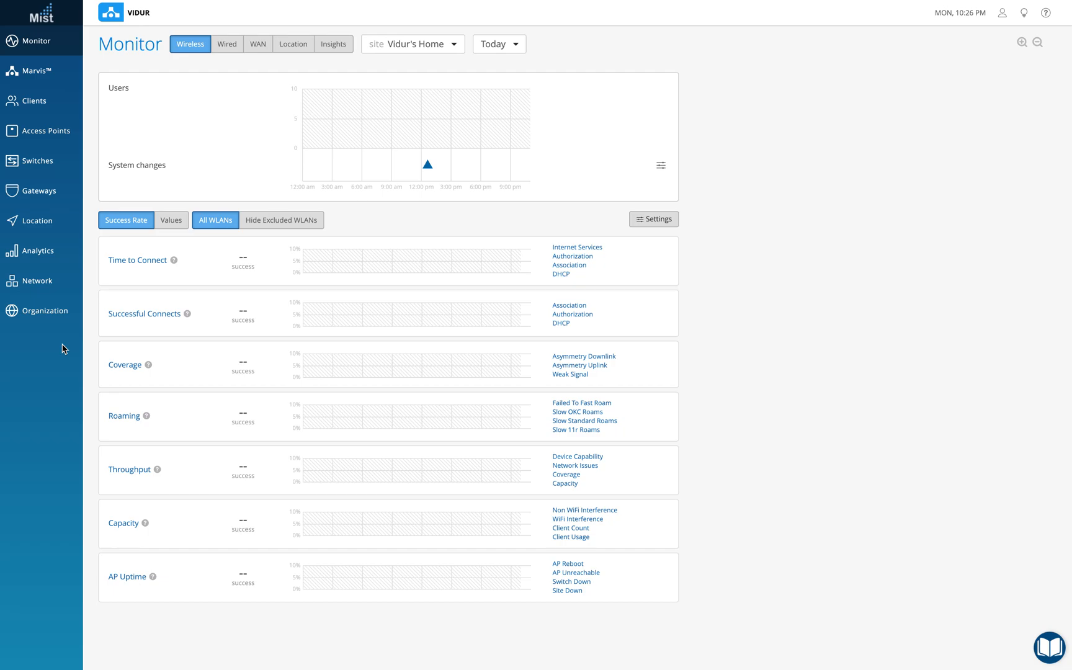
mouse_move(49, 334)
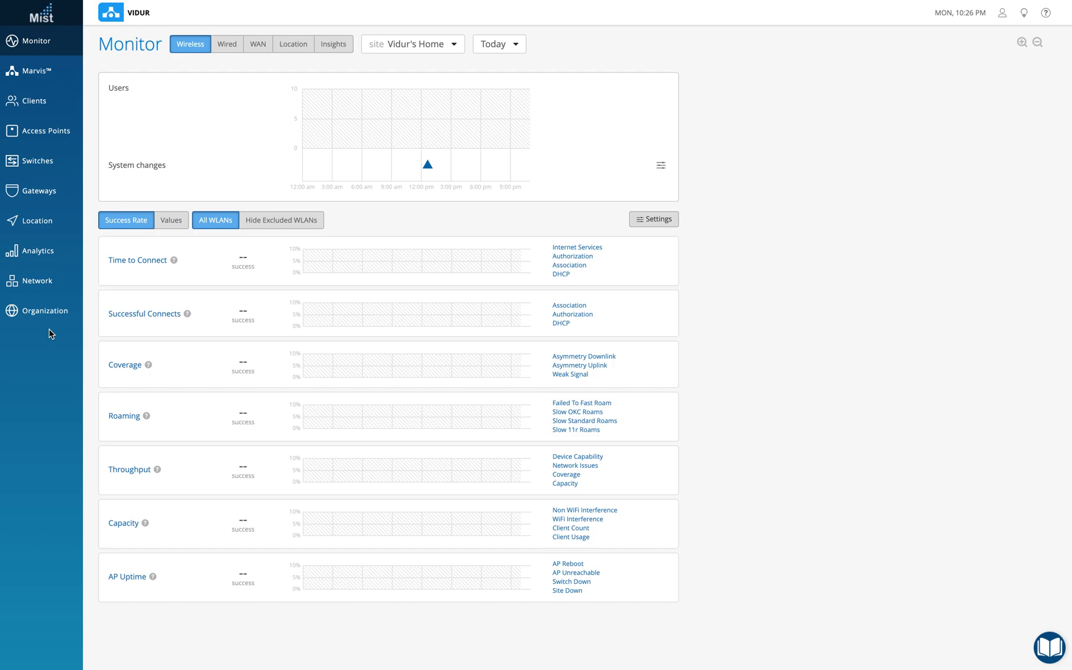
mouse_move(42, 340)
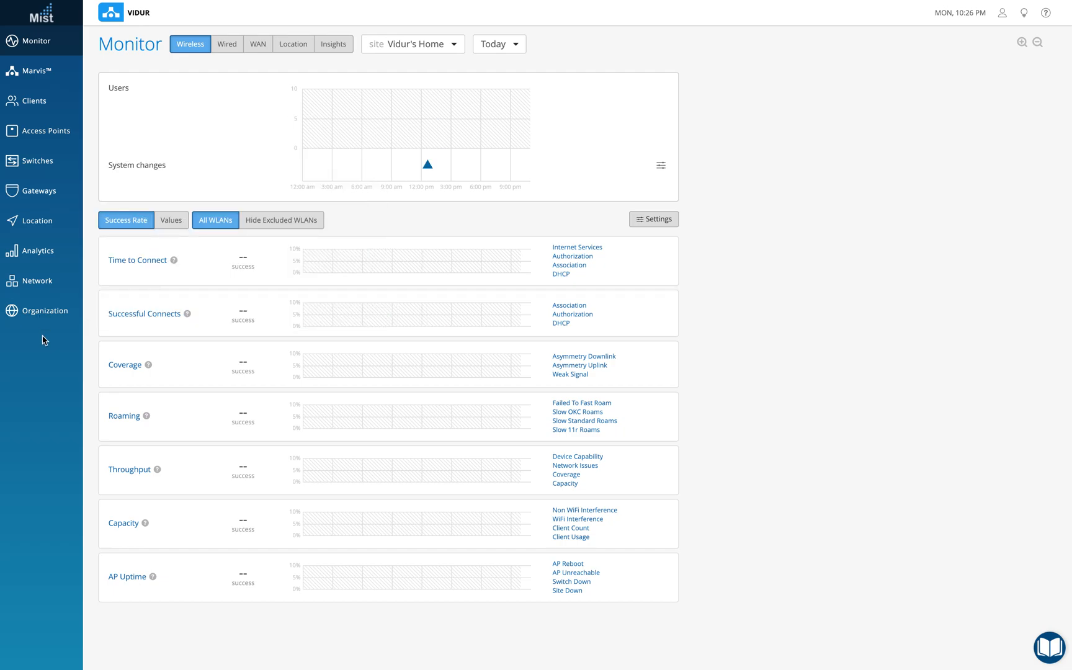
Go to Organization > RF Templates to list the existing templates.
left_click(43, 310)
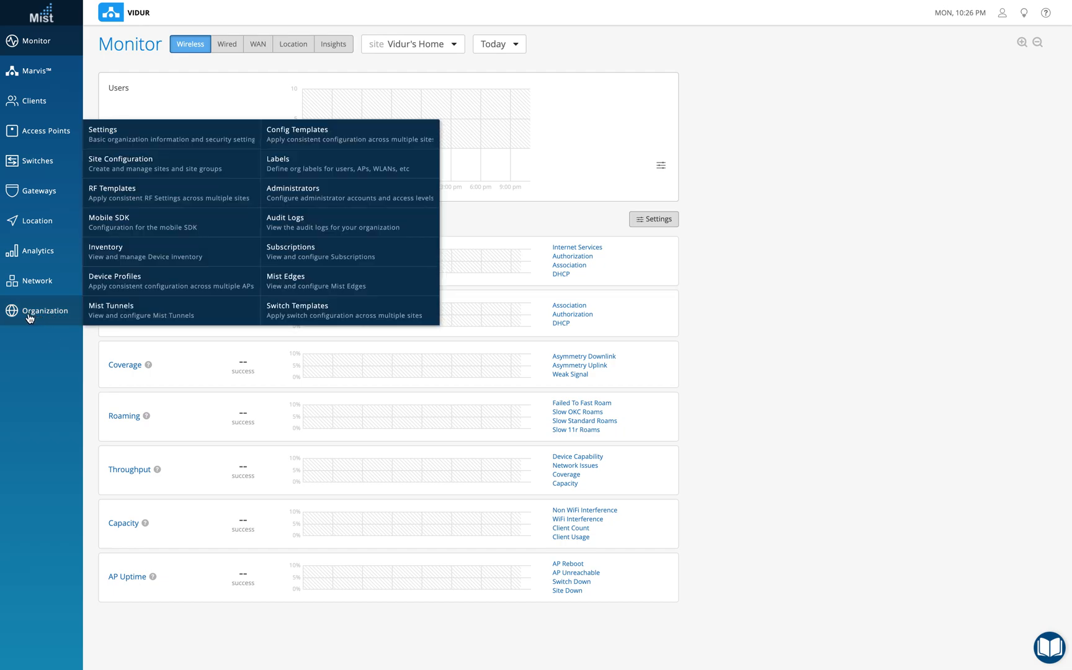
mouse_move(153, 194)
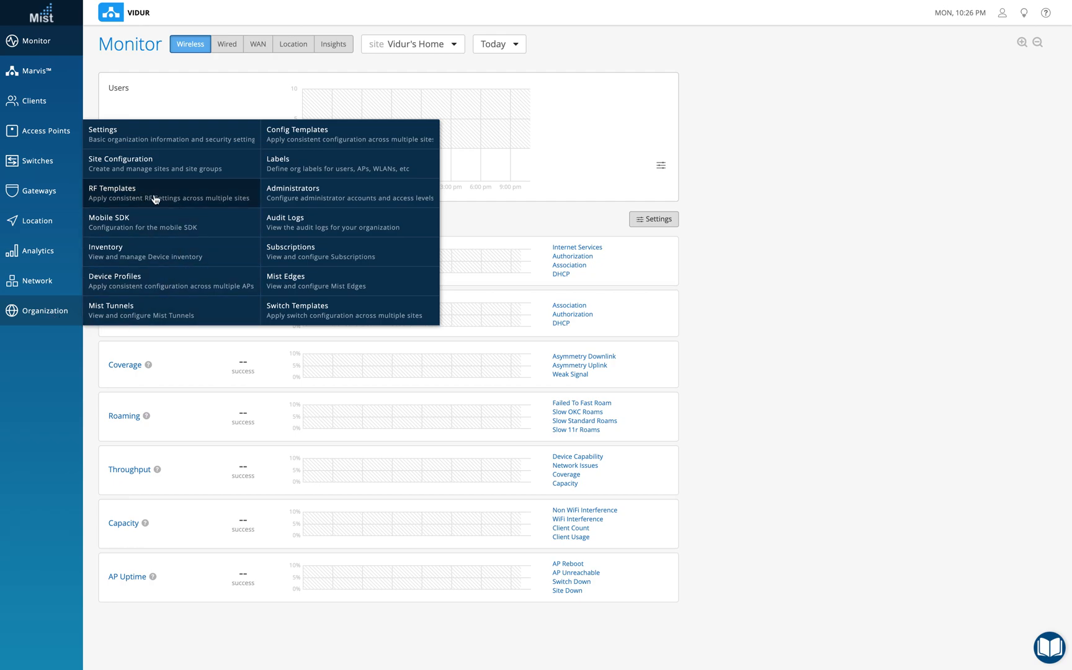
left_click(112, 192)
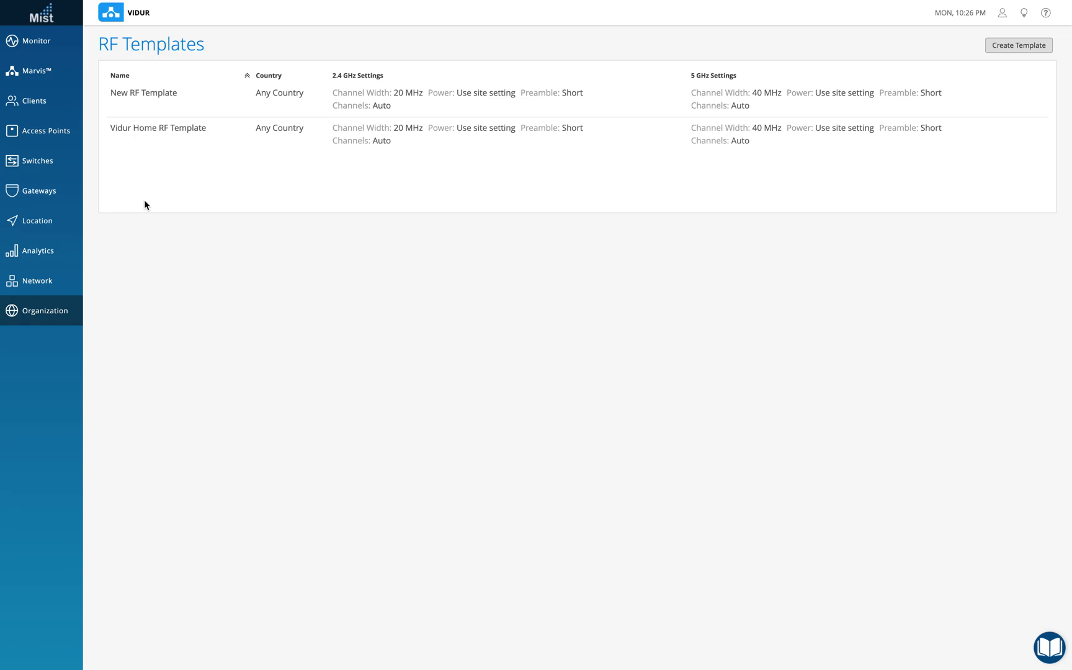
mouse_move(209, 218)
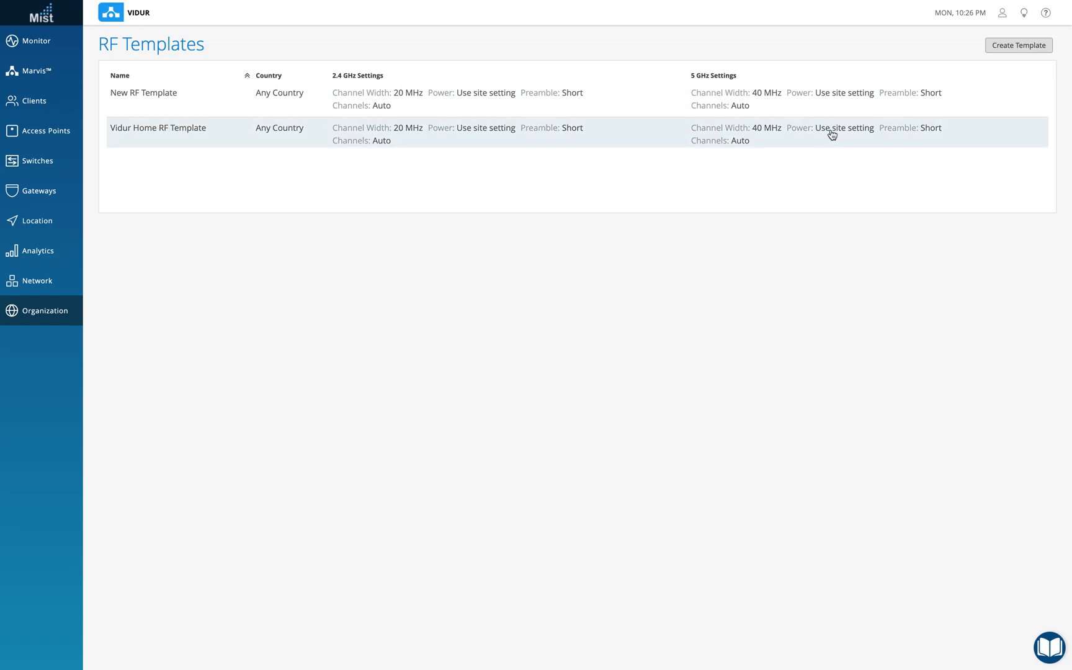
Create a new RF template and name it Test_template_RF.
left_click(1017, 45)
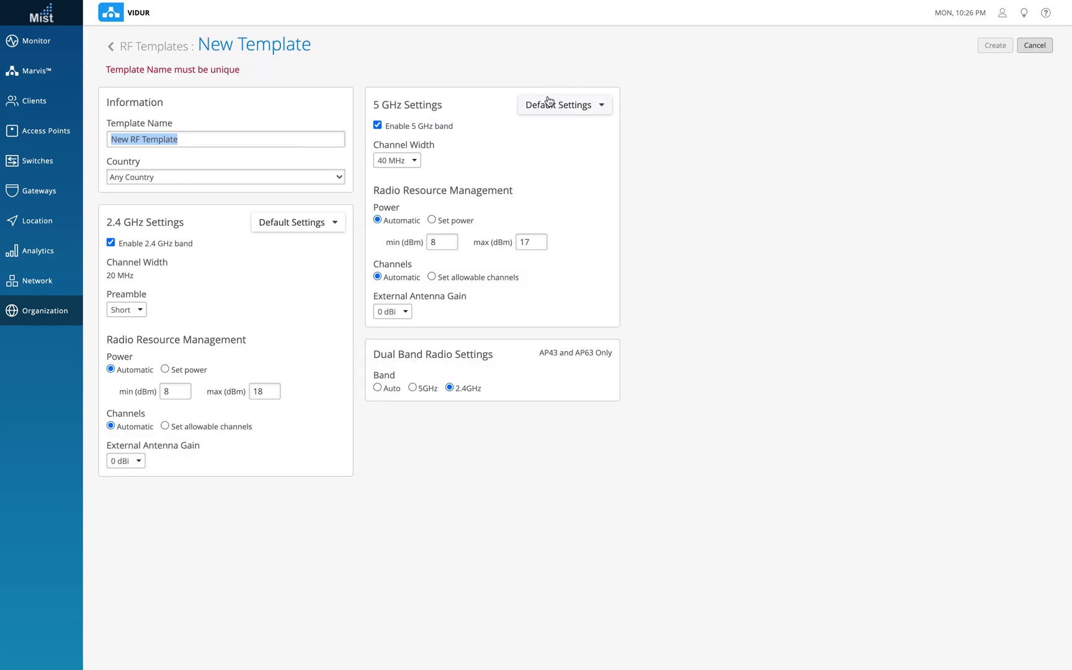
mouse_move(758, 95)
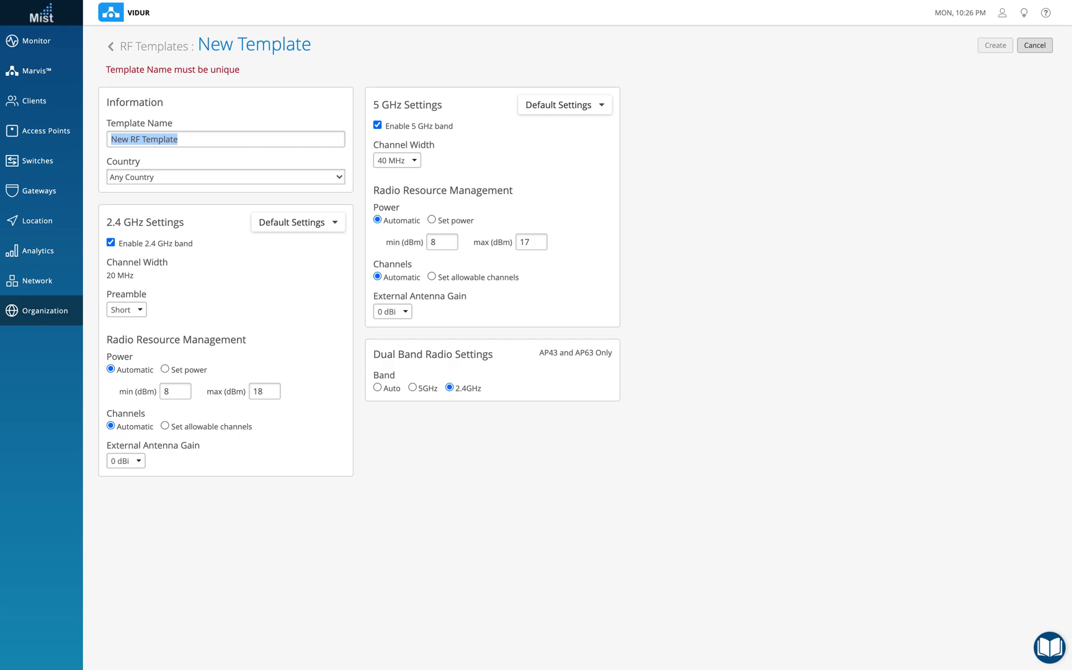
type("Test_temp")
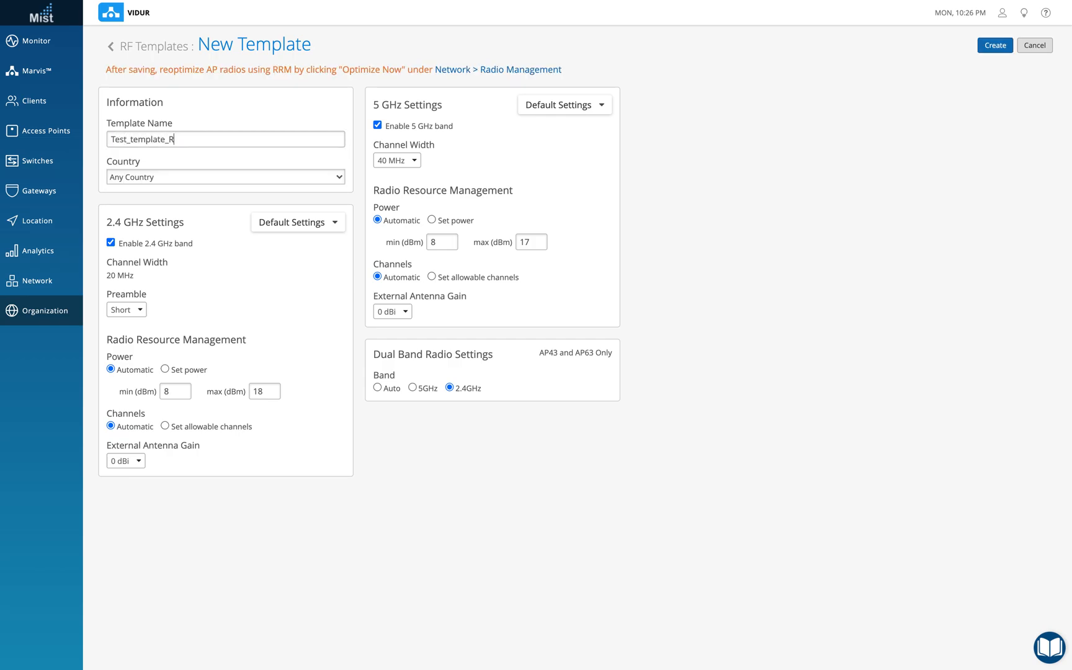
type("F")
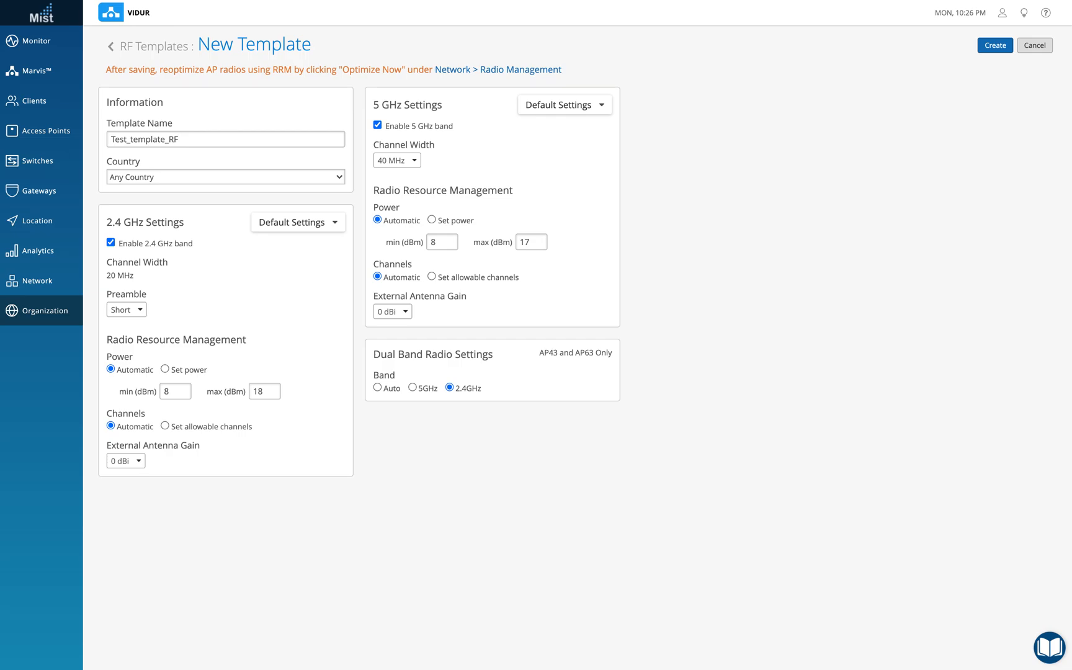
mouse_move(239, 179)
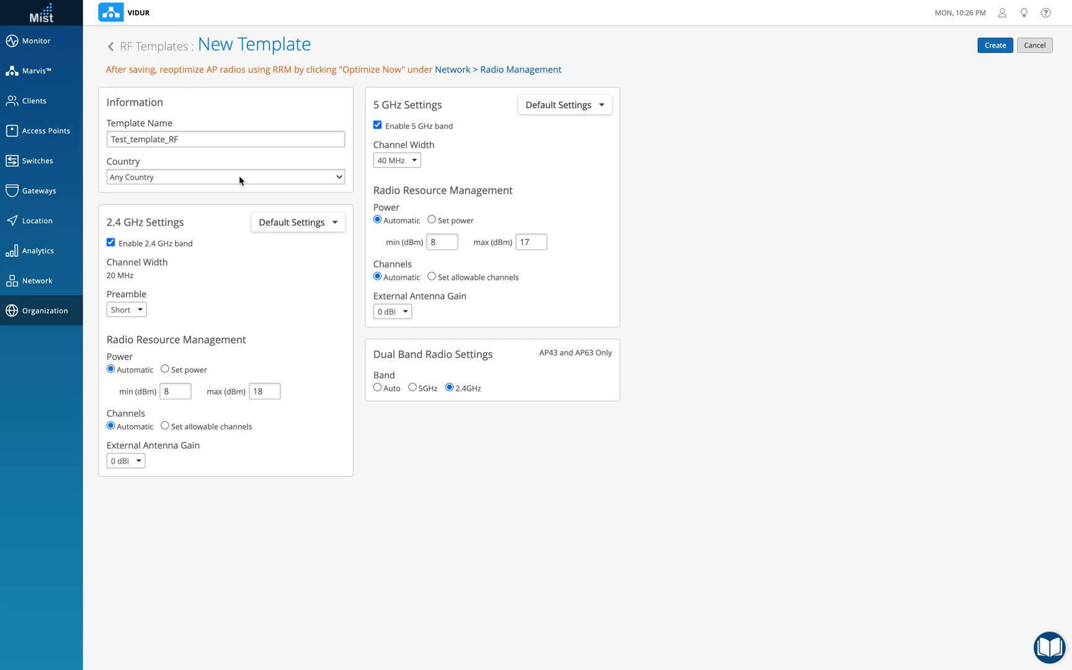
Choose India as the template's country.
left_click(224, 176)
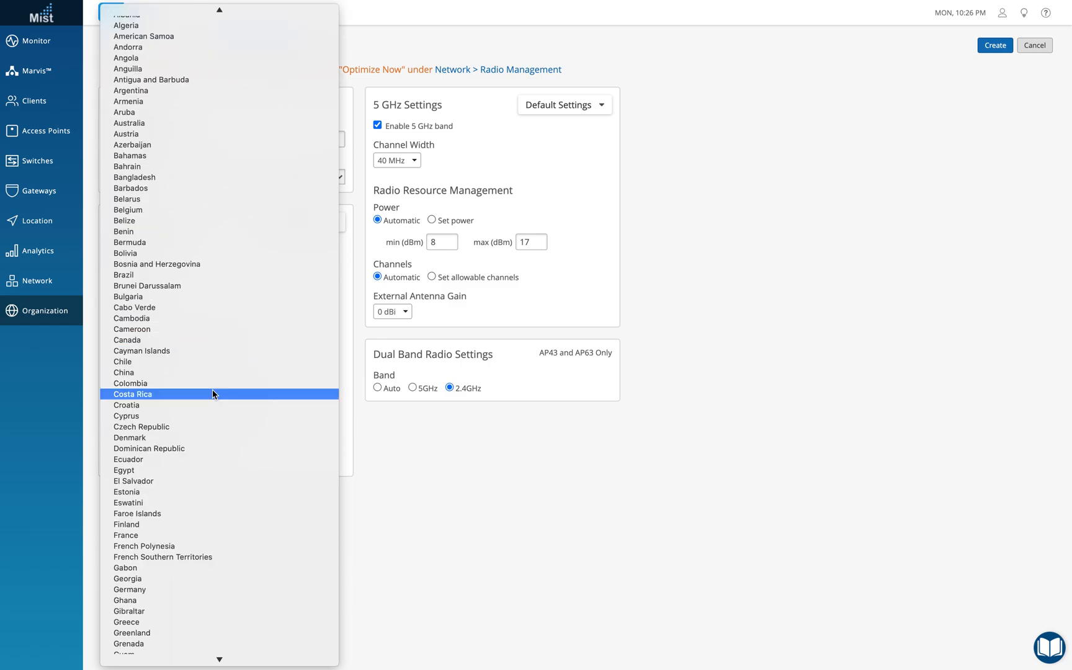
scroll("down", 3)
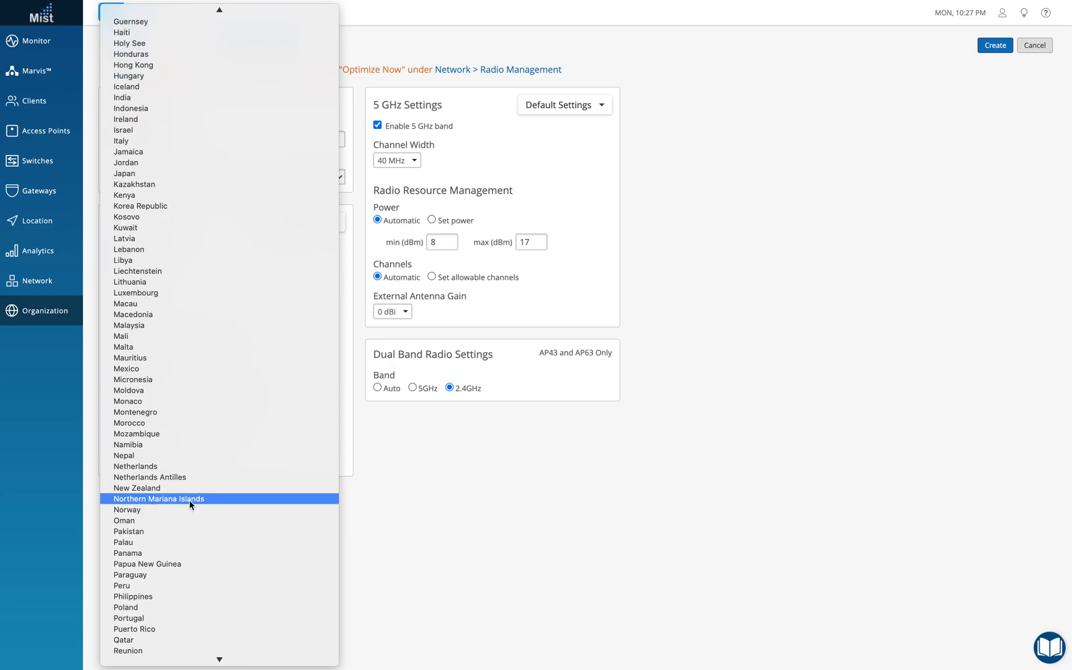
left_click(122, 96)
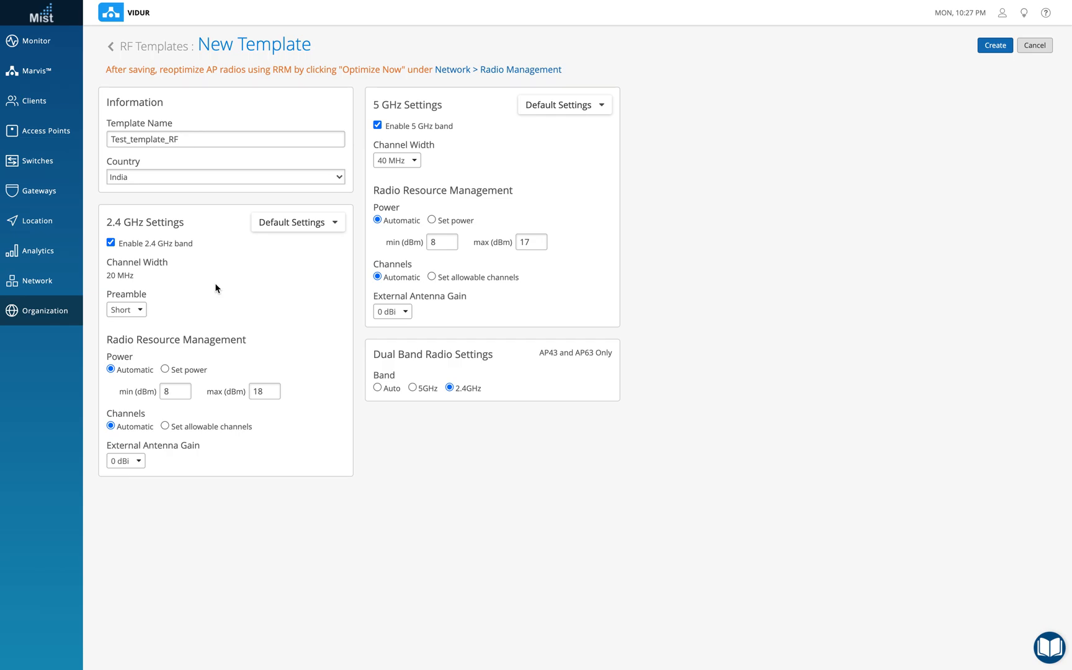
mouse_move(193, 280)
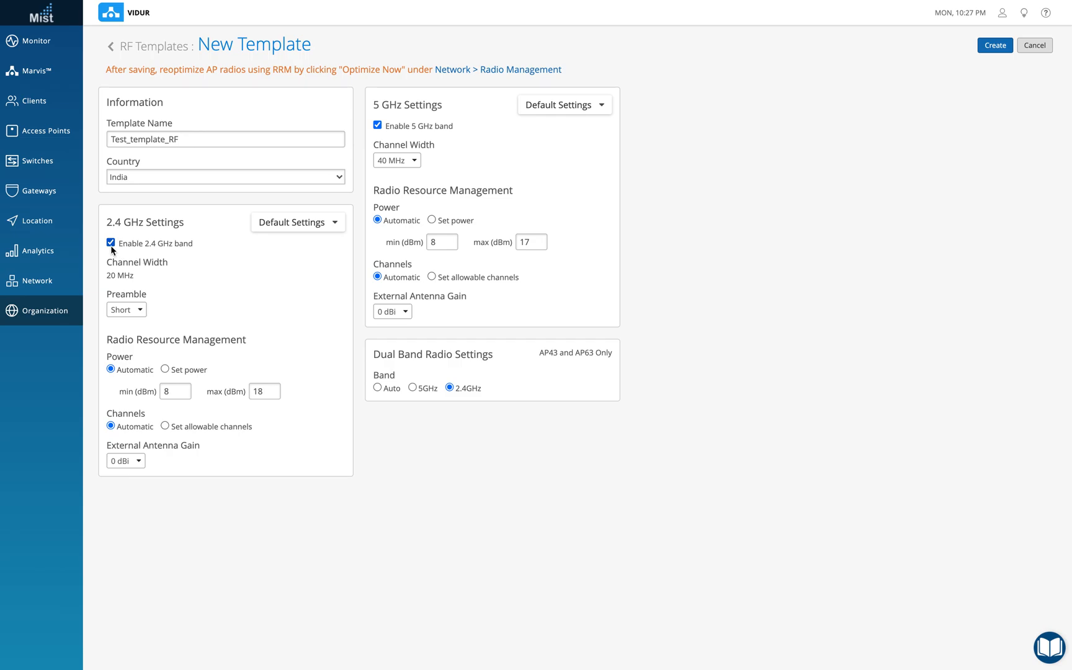
mouse_move(170, 278)
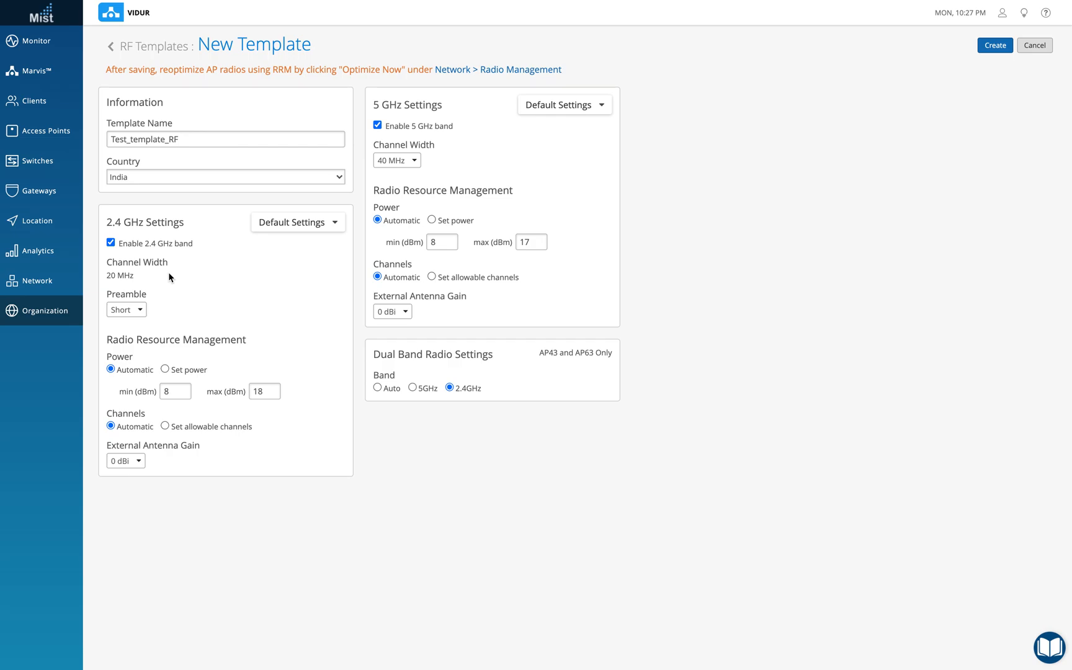
mouse_move(154, 299)
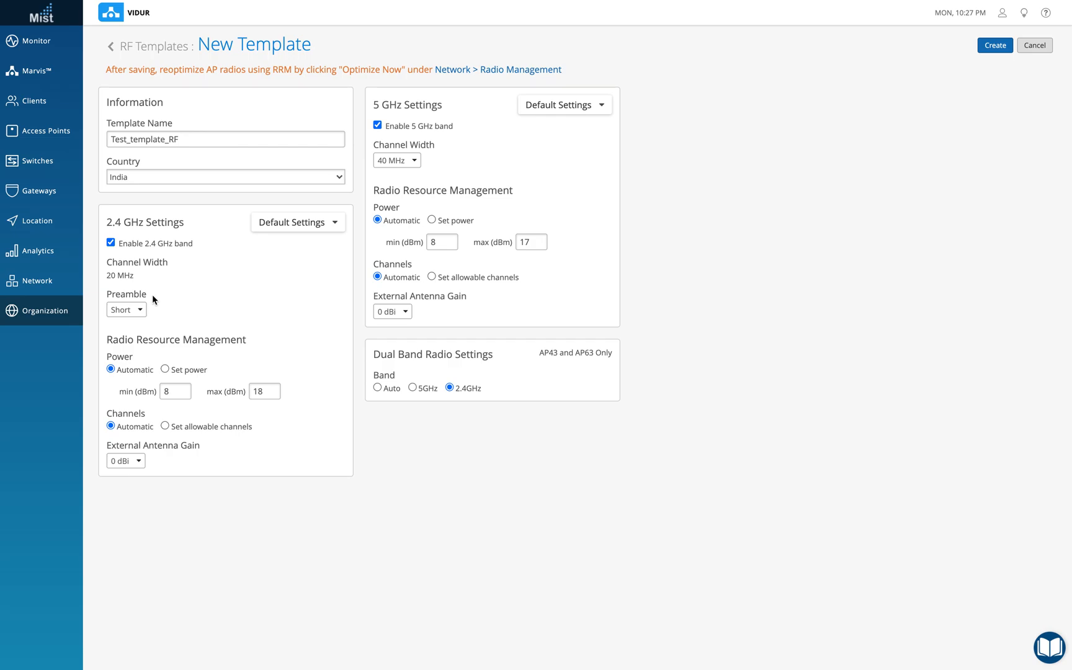
mouse_move(162, 314)
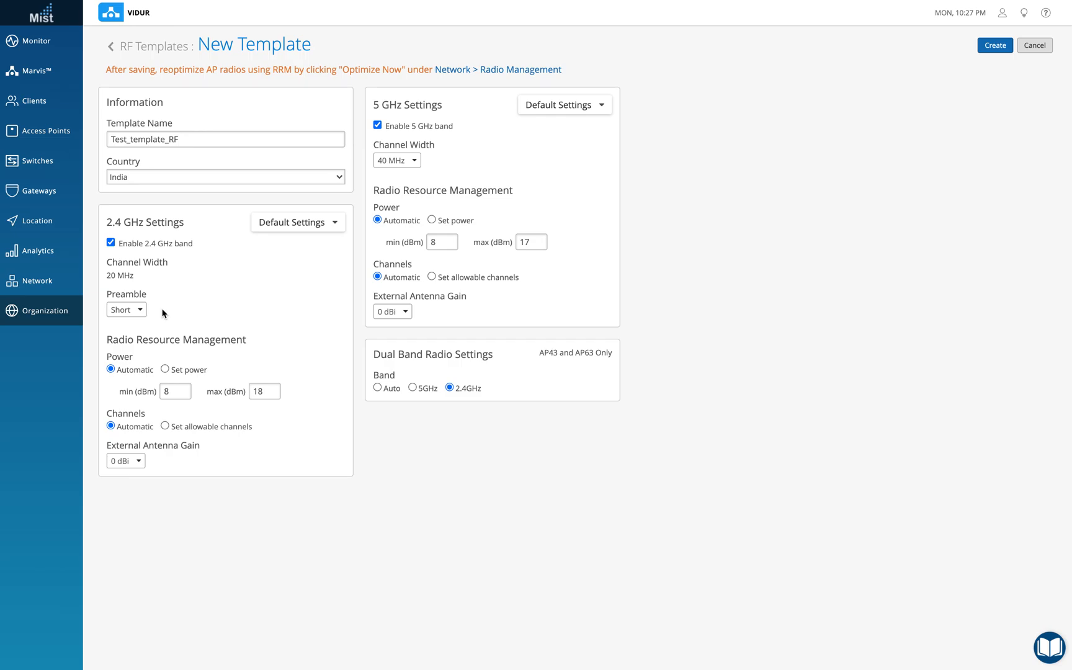
mouse_move(135, 360)
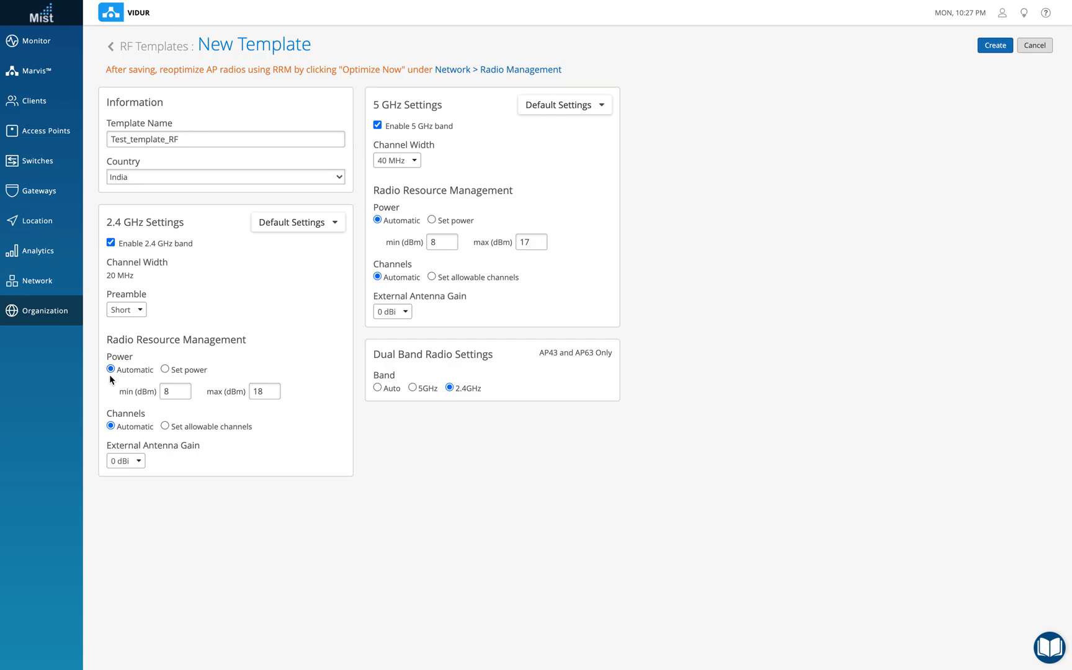
mouse_move(165, 372)
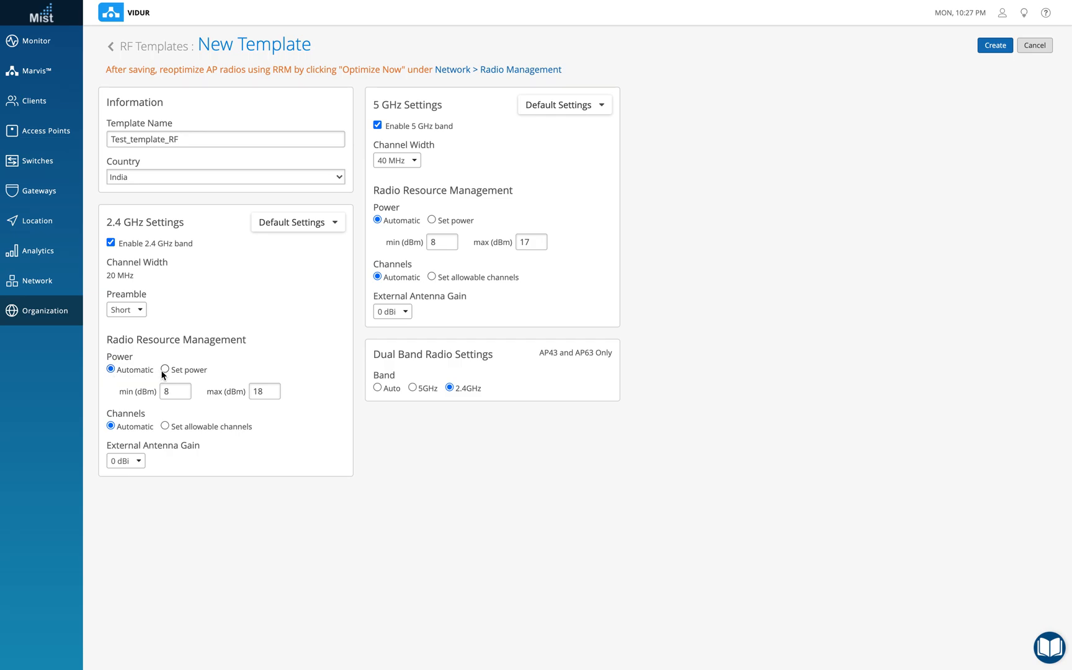
left_click(165, 370)
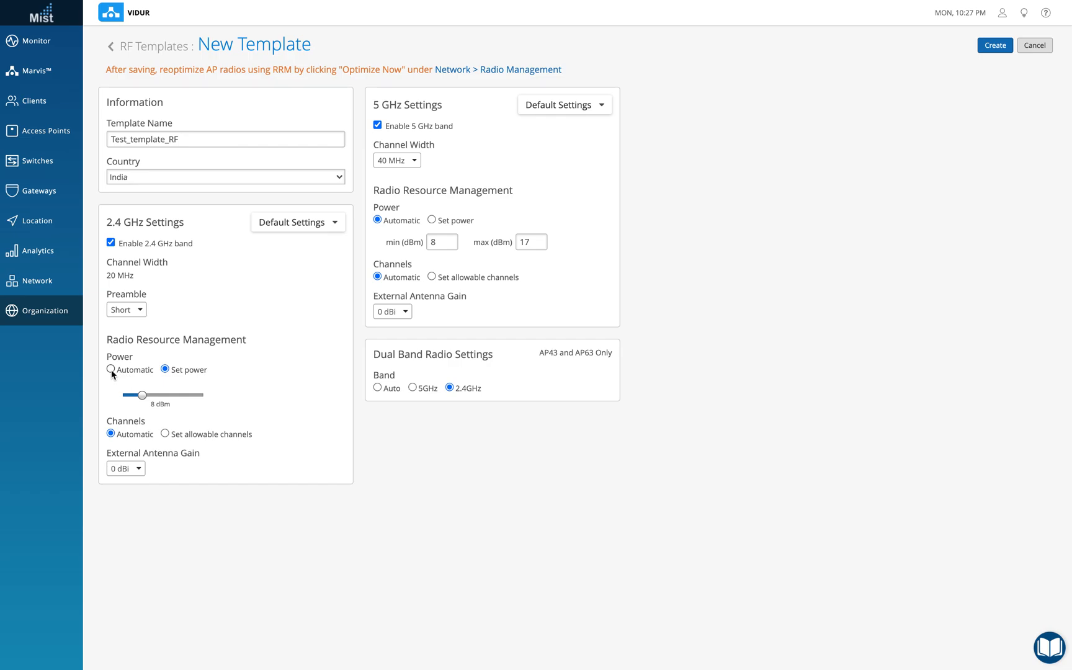
left_click(111, 370)
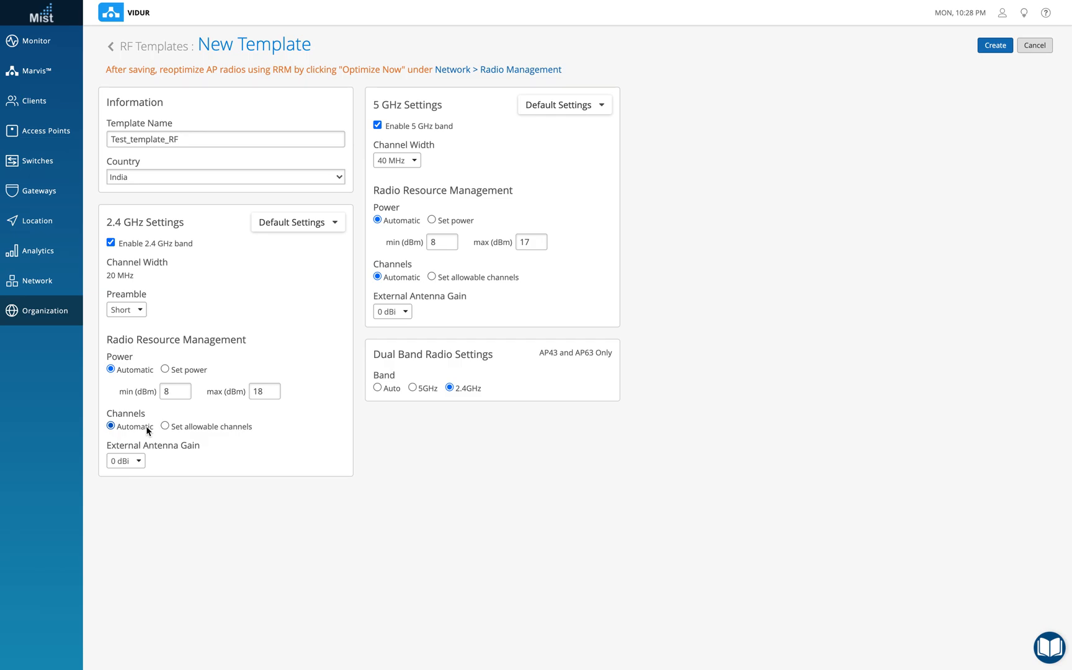
Try limiting 2.4 GHz to allowable channels, then return channel selection to Automatic.
left_click(165, 426)
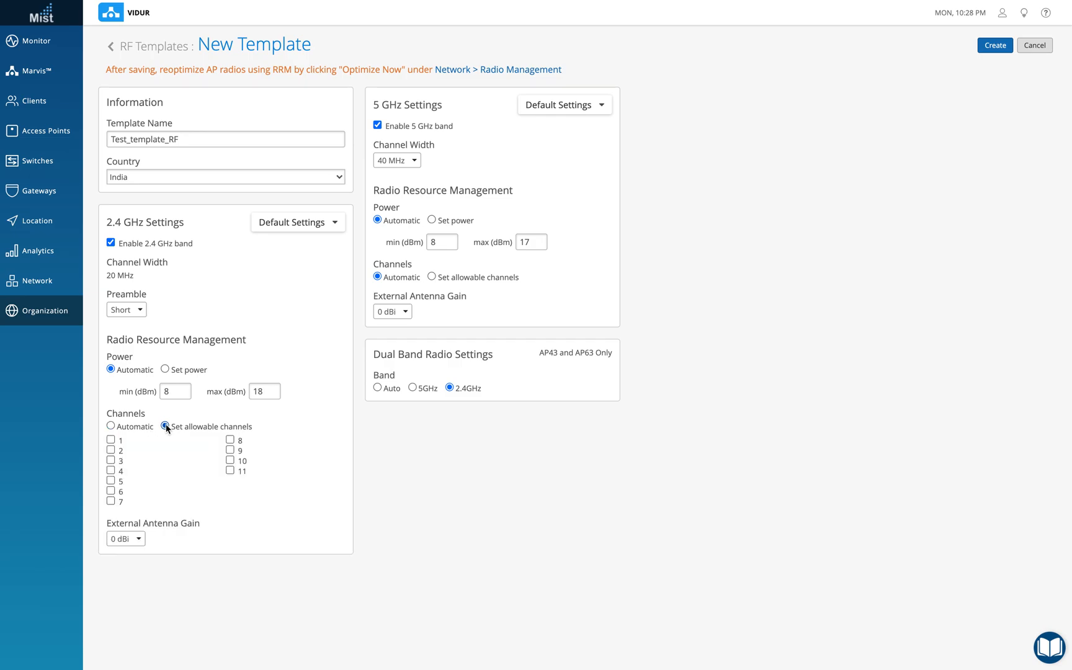
left_click(166, 426)
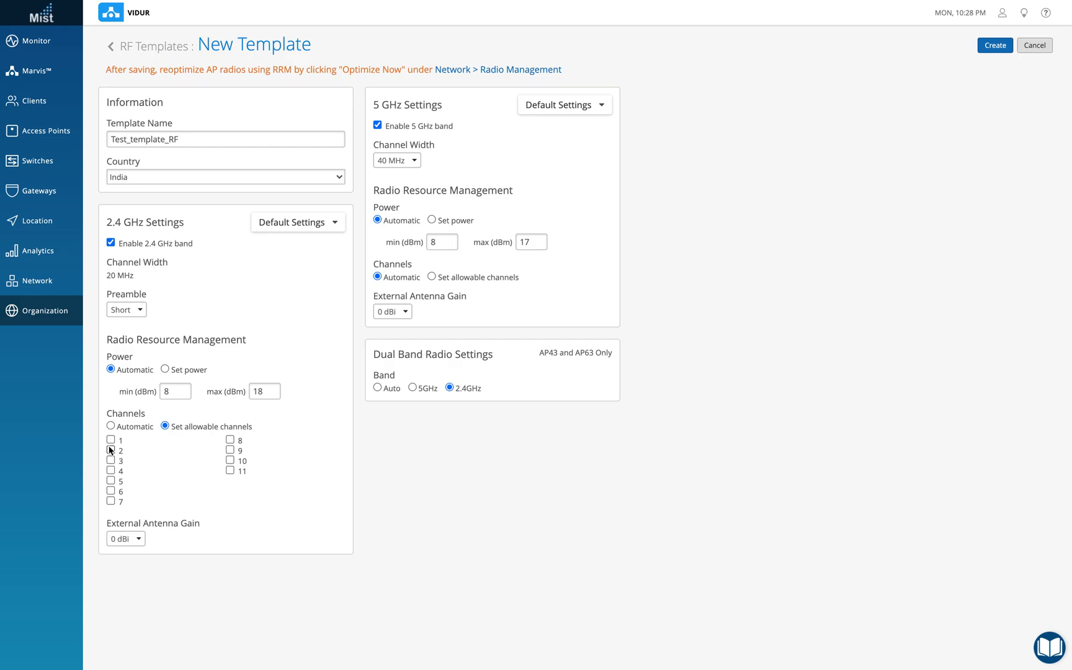
mouse_move(109, 492)
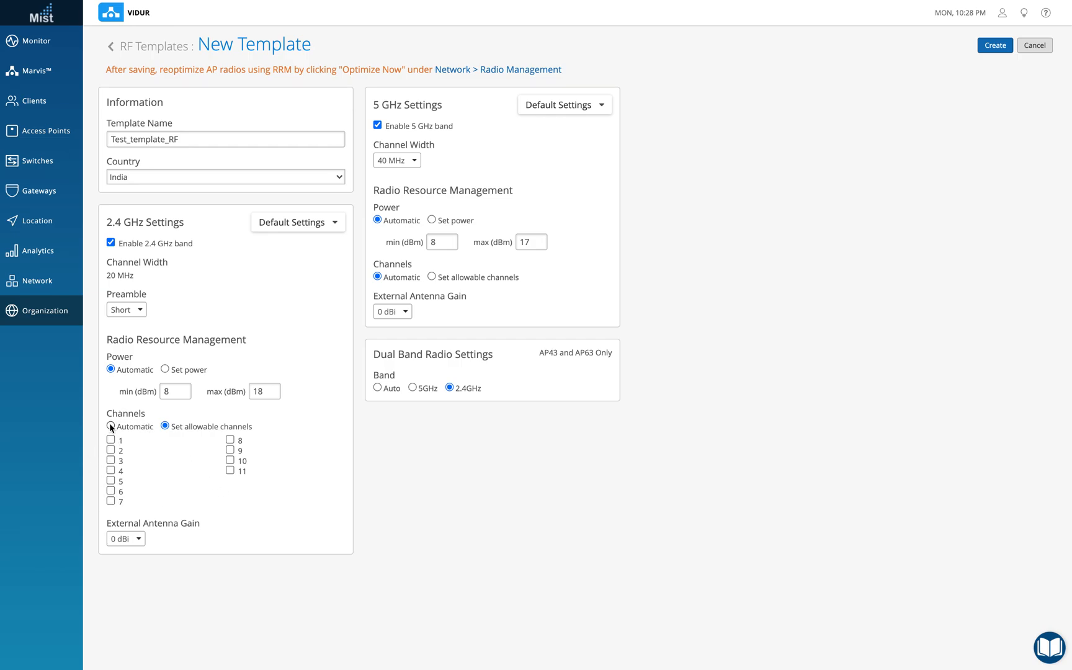
left_click(110, 426)
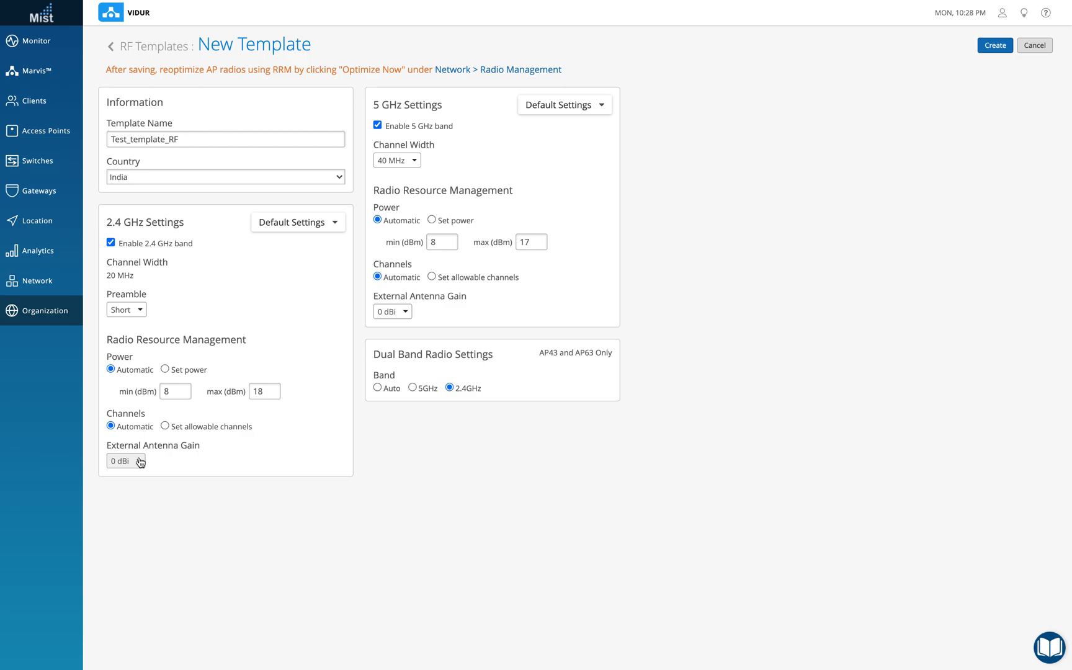
left_click(126, 460)
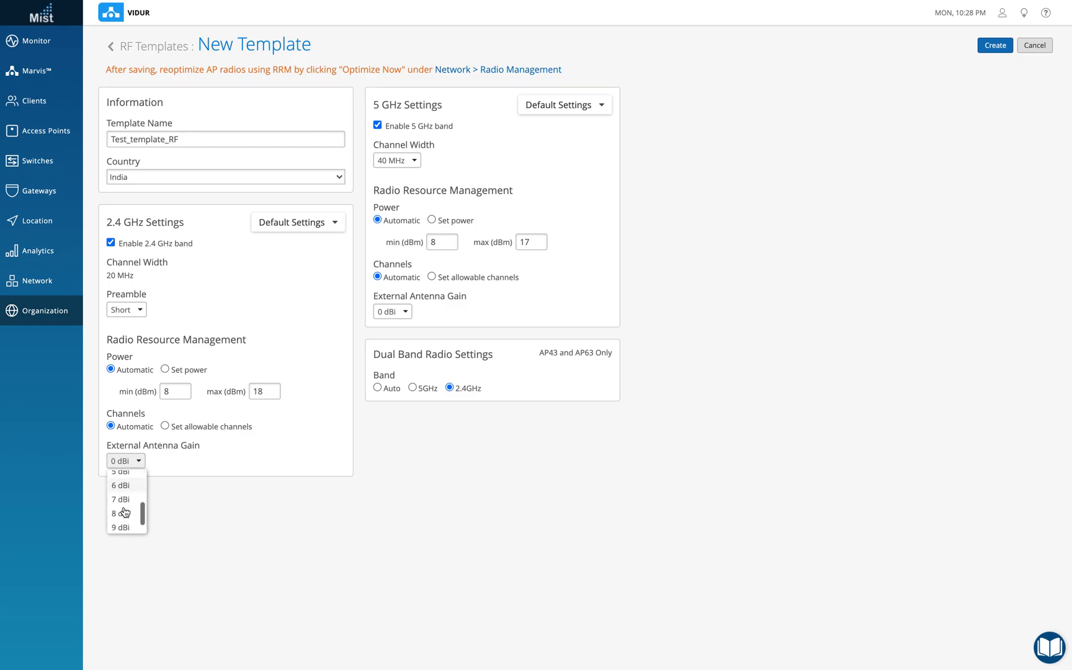
mouse_move(217, 463)
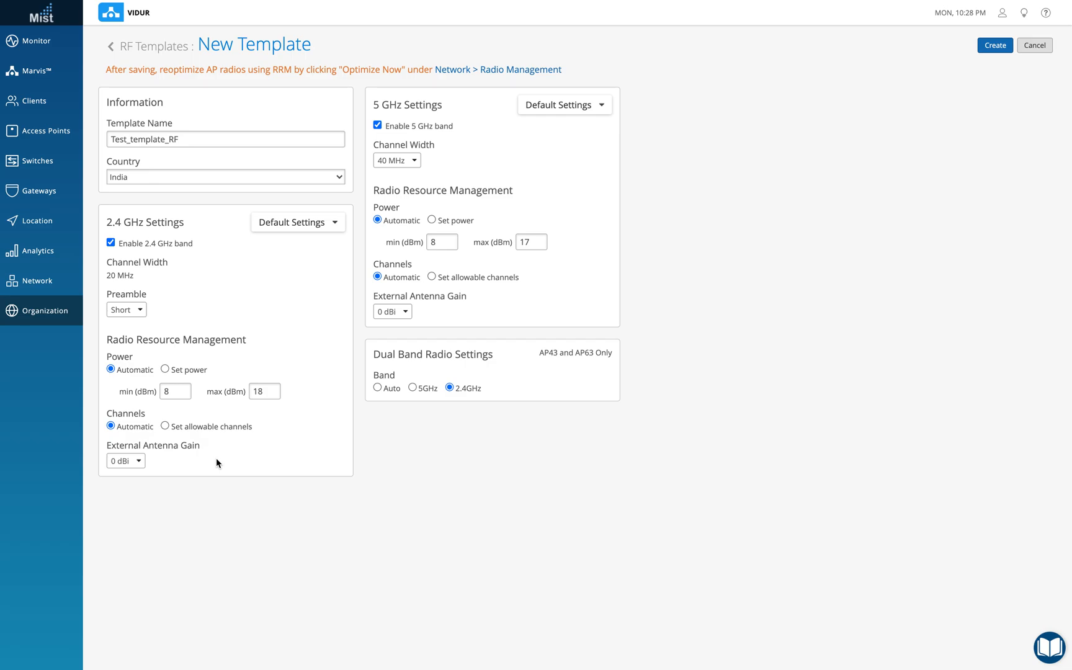
mouse_move(173, 299)
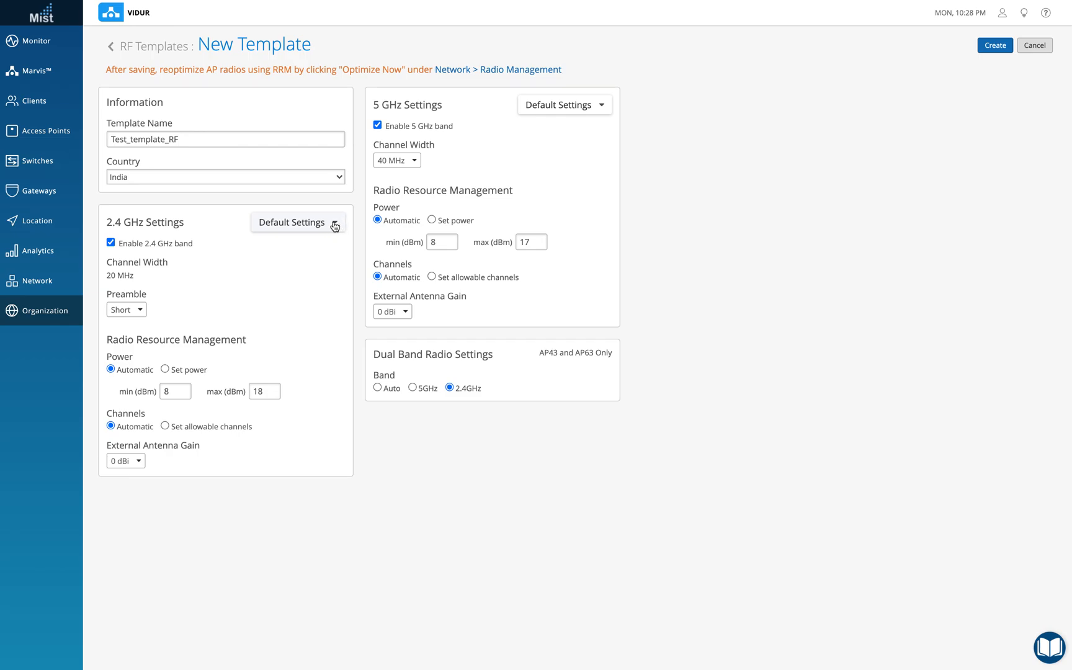
left_click(298, 222)
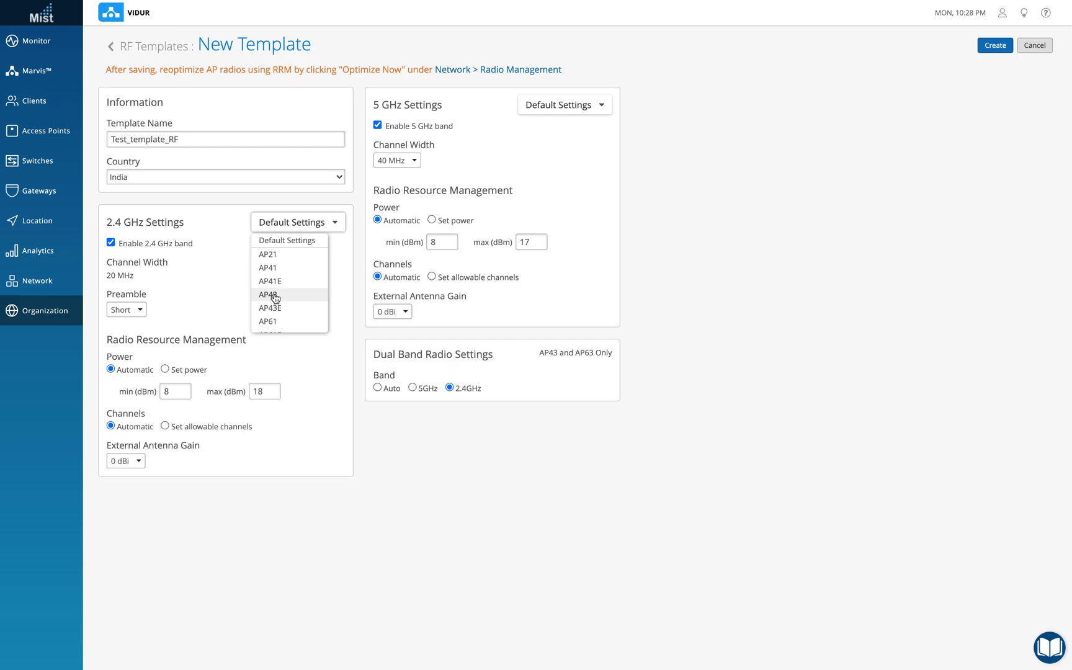
left_click(269, 294)
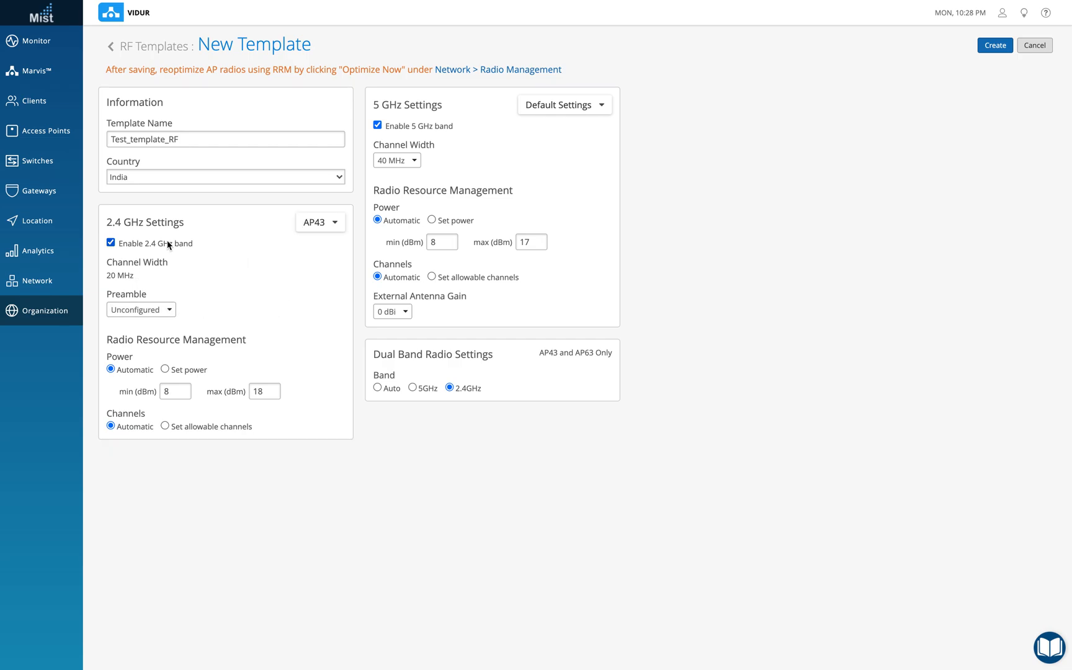
mouse_move(527, 143)
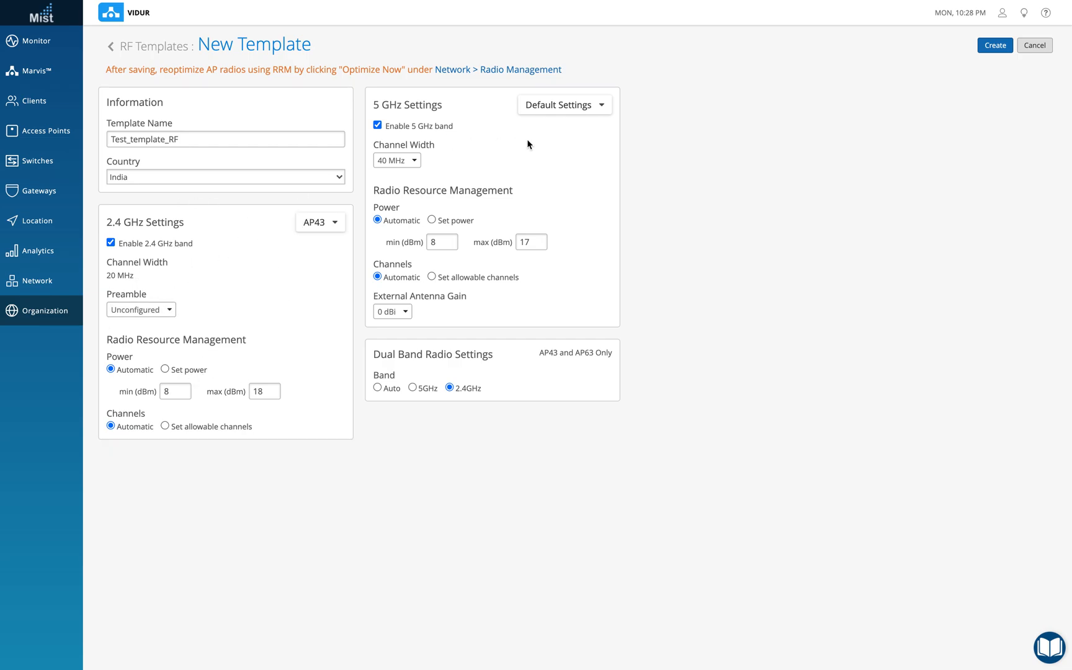
left_click(562, 104)
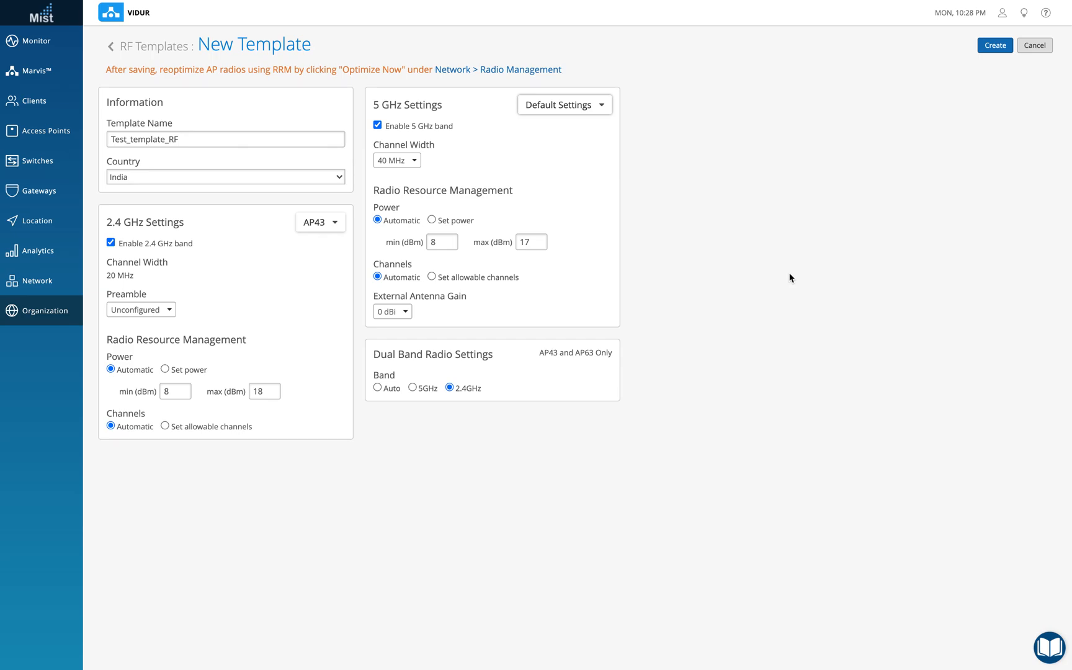
left_click(319, 222)
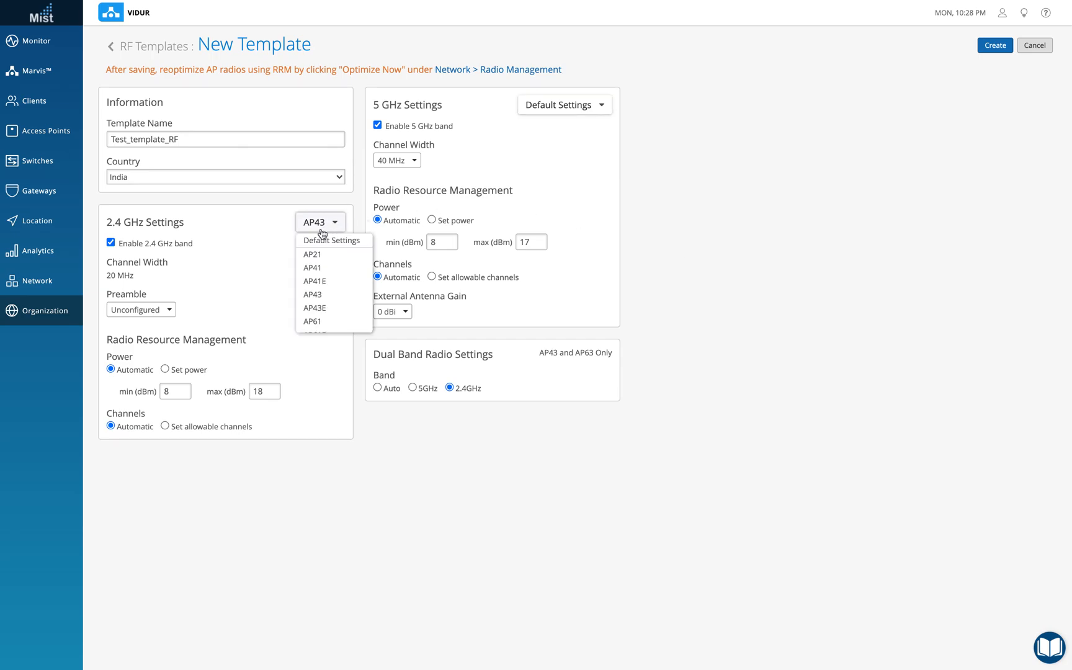
left_click(332, 240)
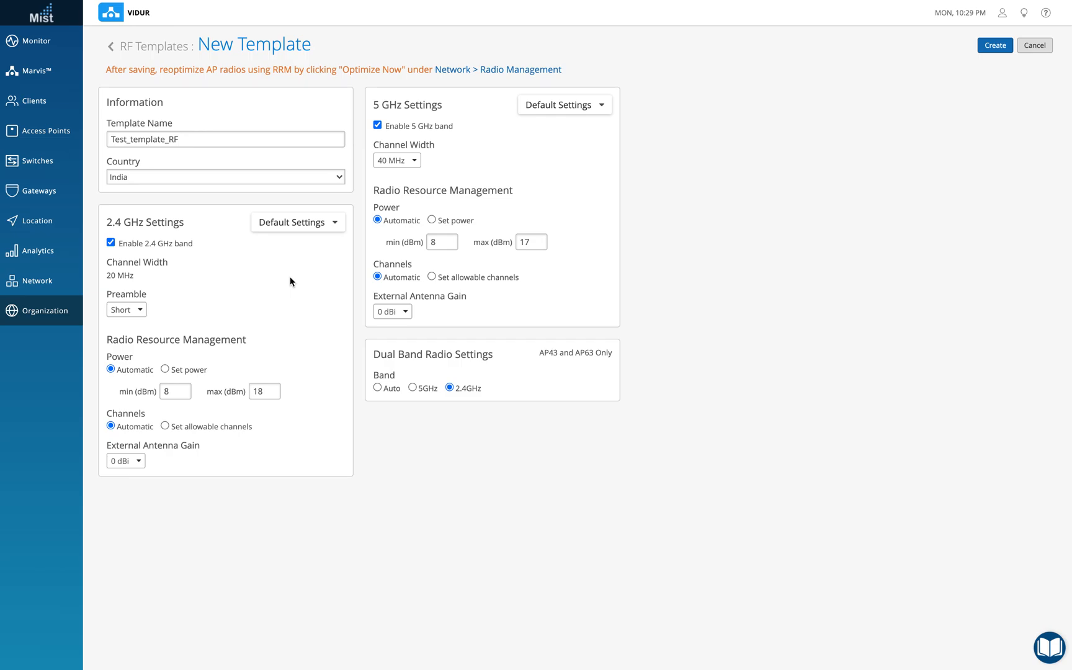
mouse_move(481, 120)
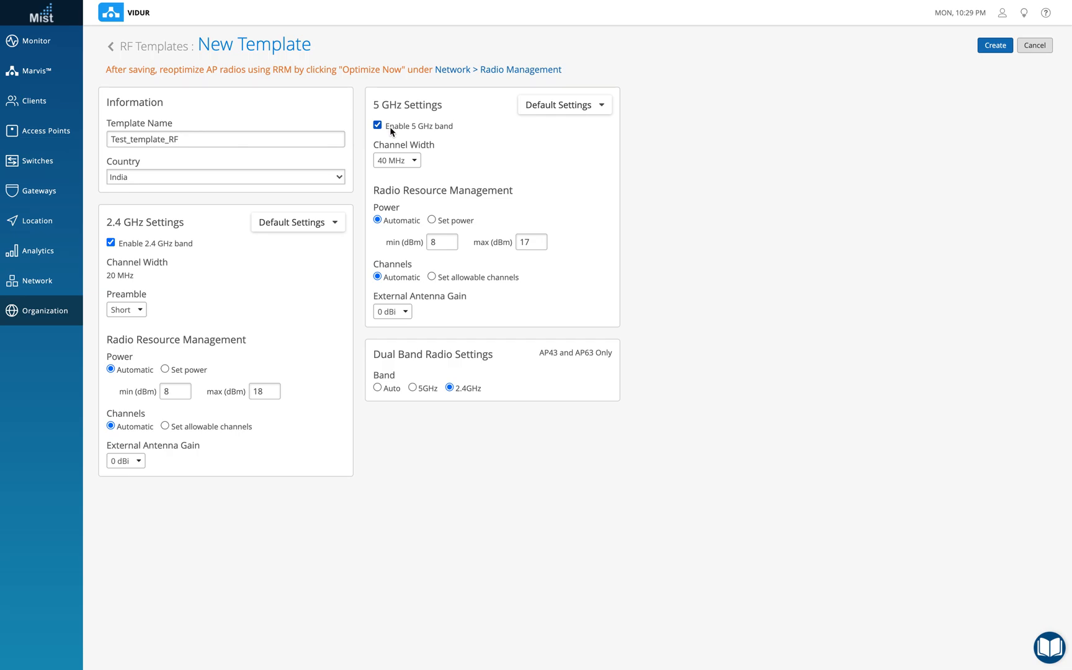
left_click(396, 160)
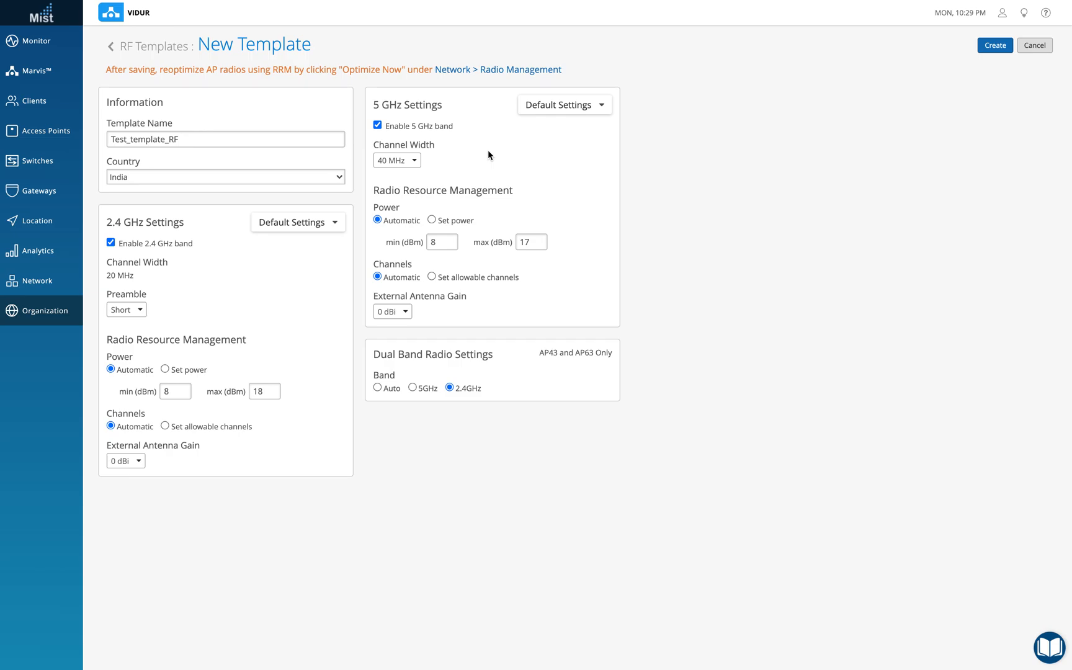
mouse_move(410, 207)
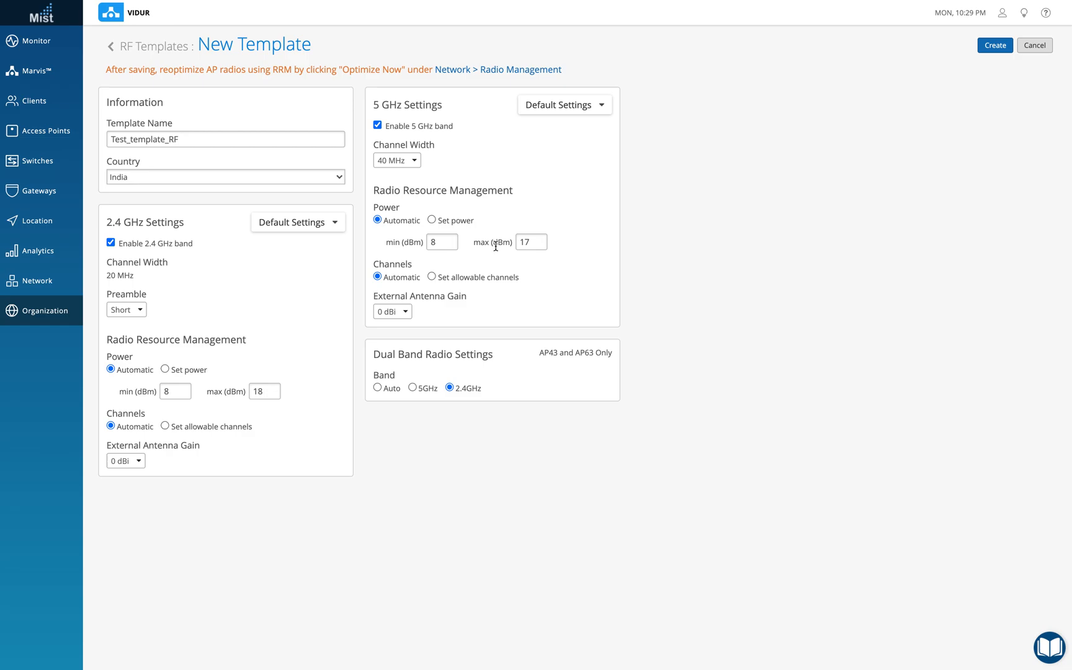
mouse_move(434, 269)
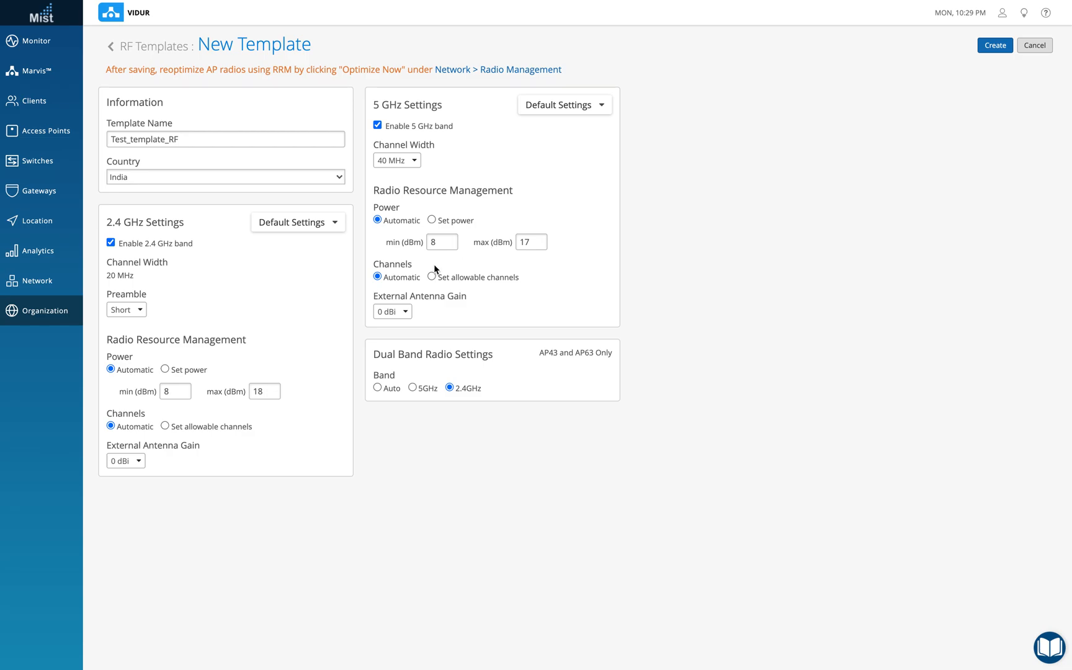
left_click(431, 276)
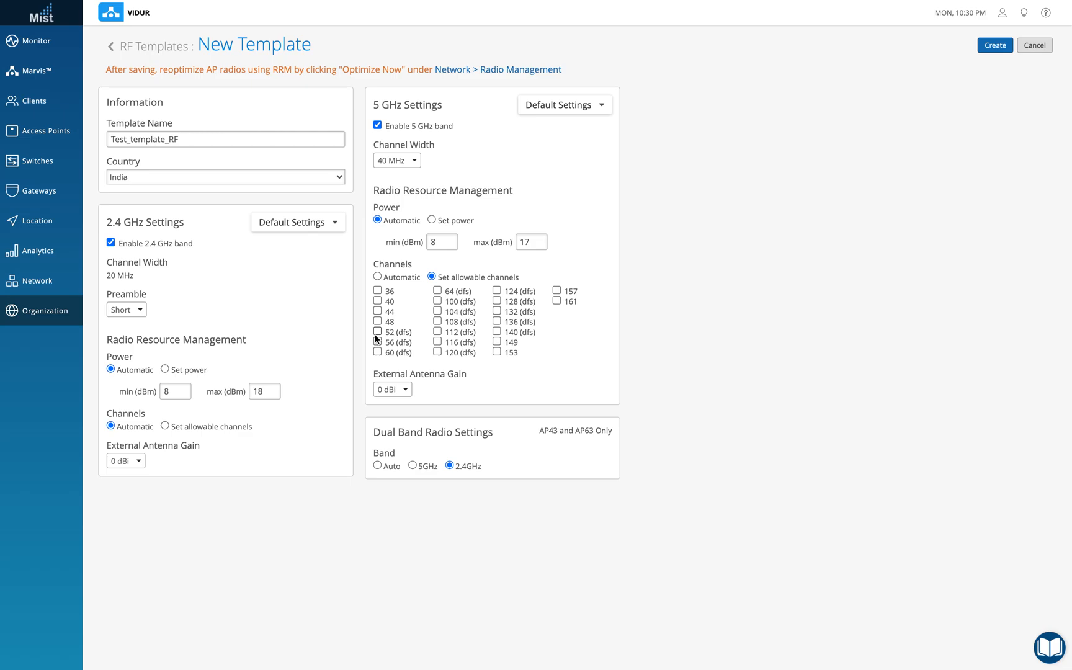
left_click(378, 277)
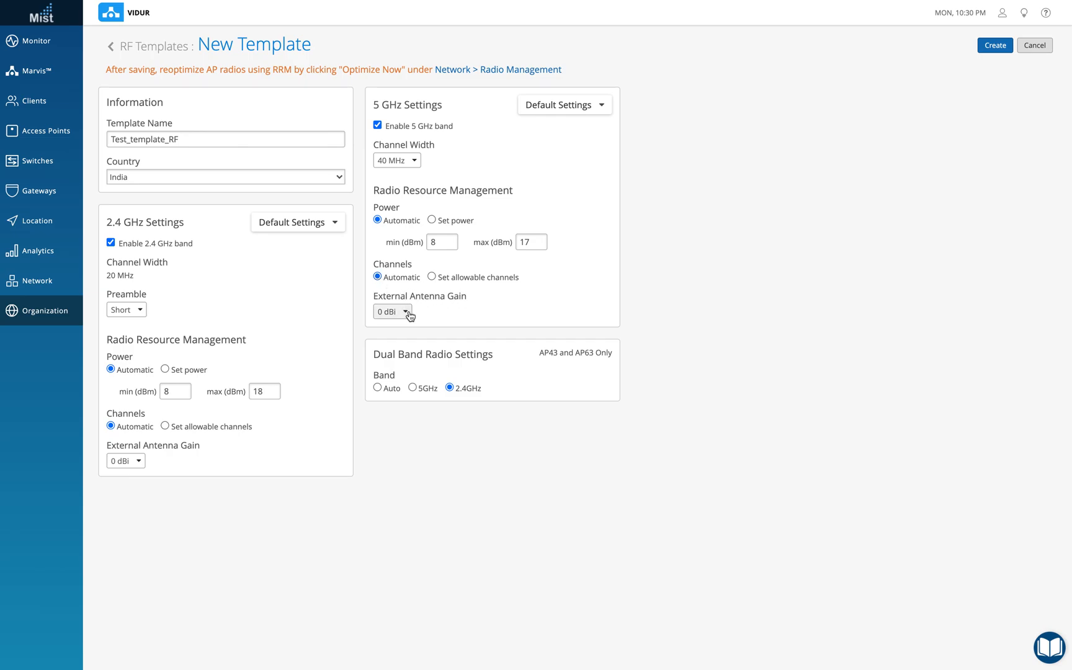
left_click(392, 312)
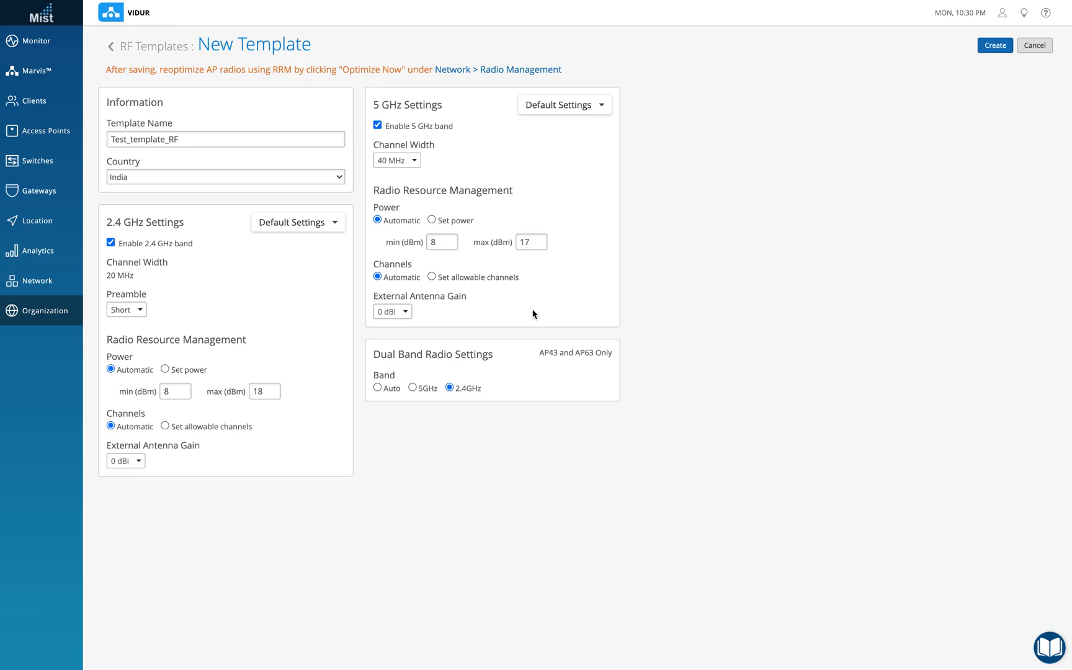
mouse_move(546, 364)
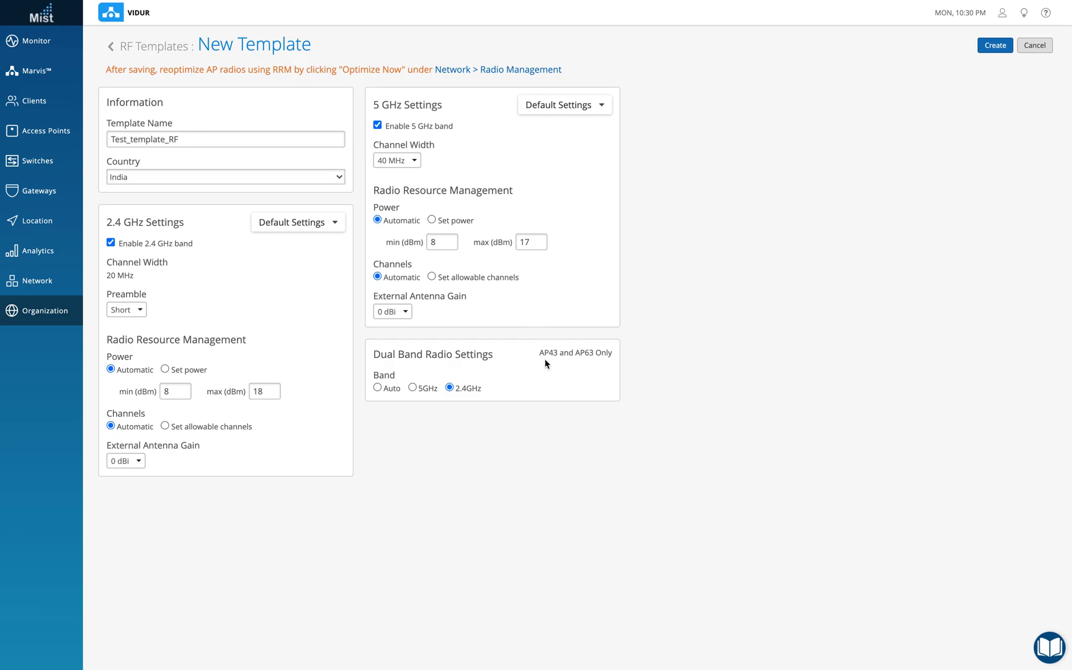
mouse_move(547, 352)
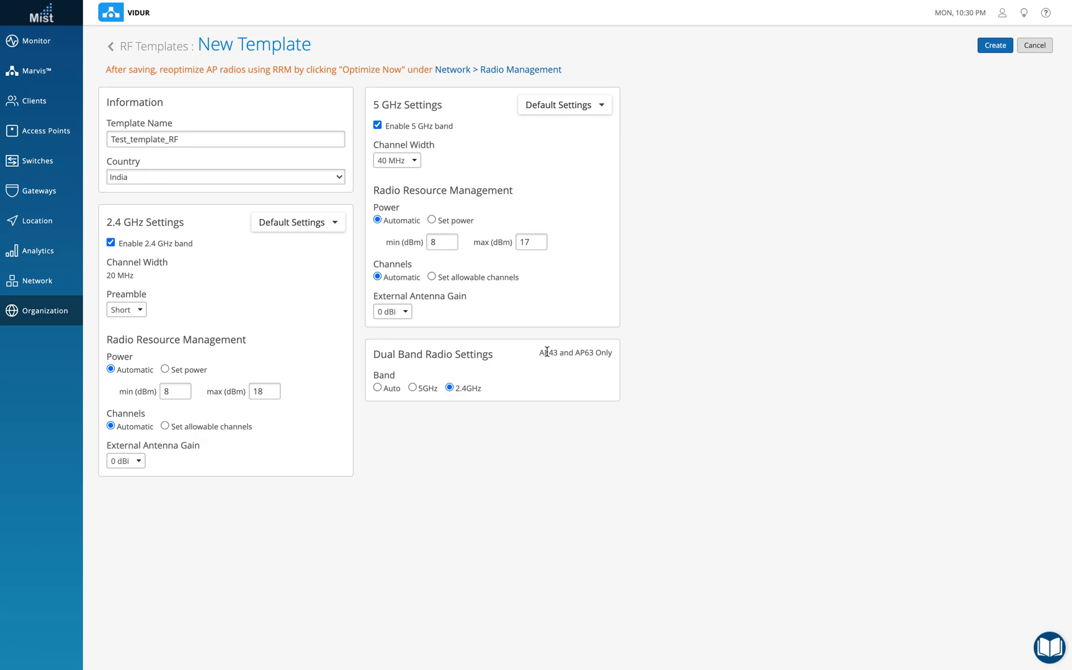
mouse_move(442, 413)
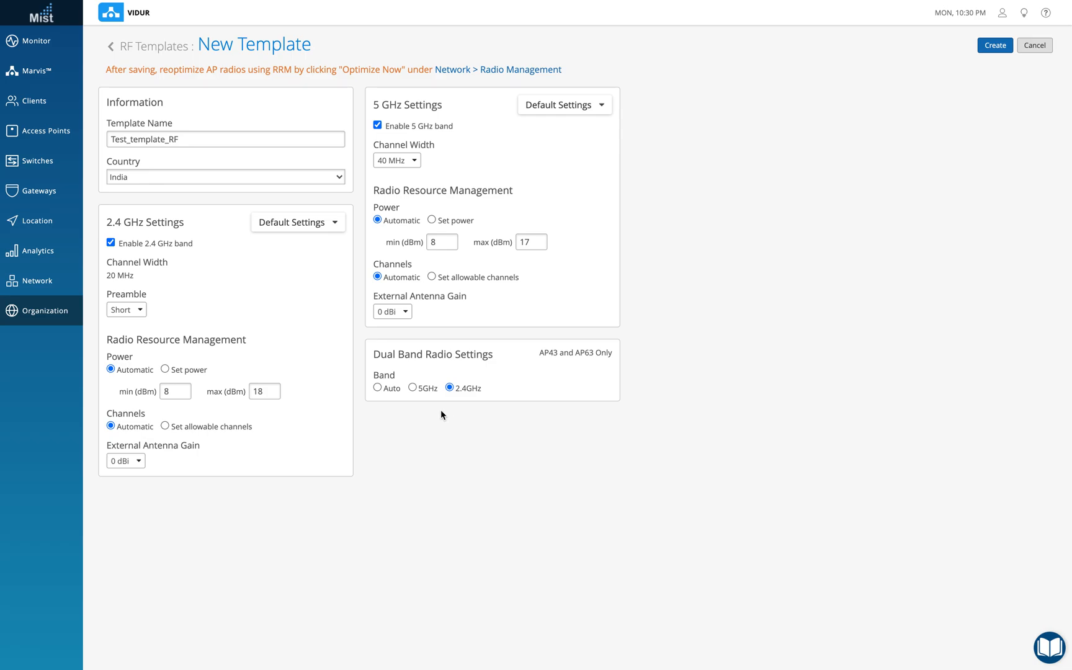
mouse_move(374, 413)
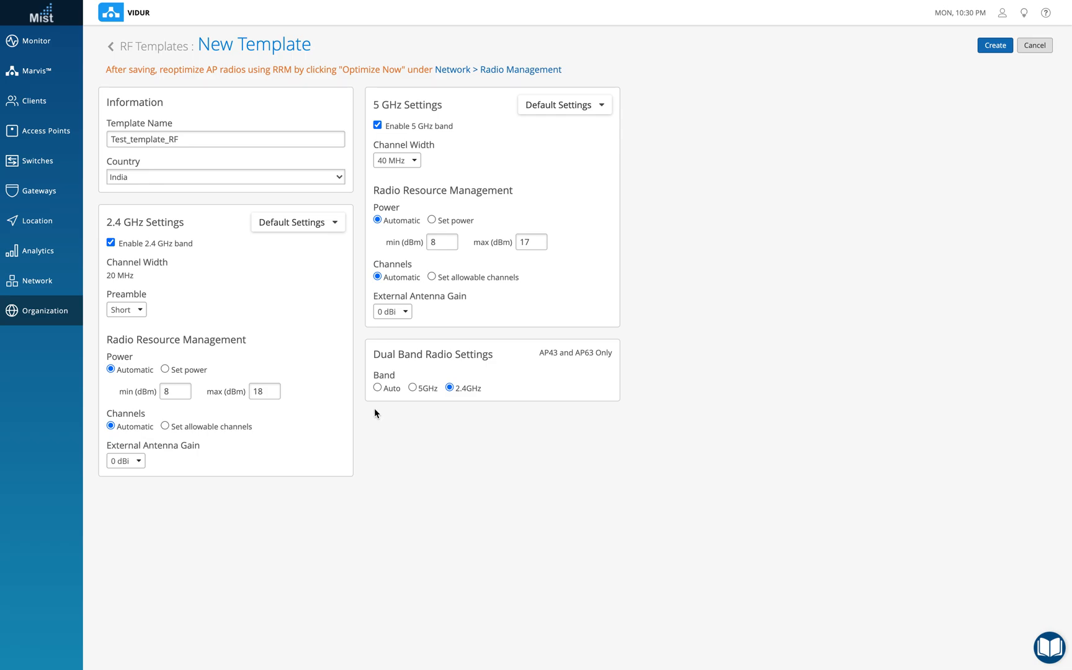
mouse_move(432, 422)
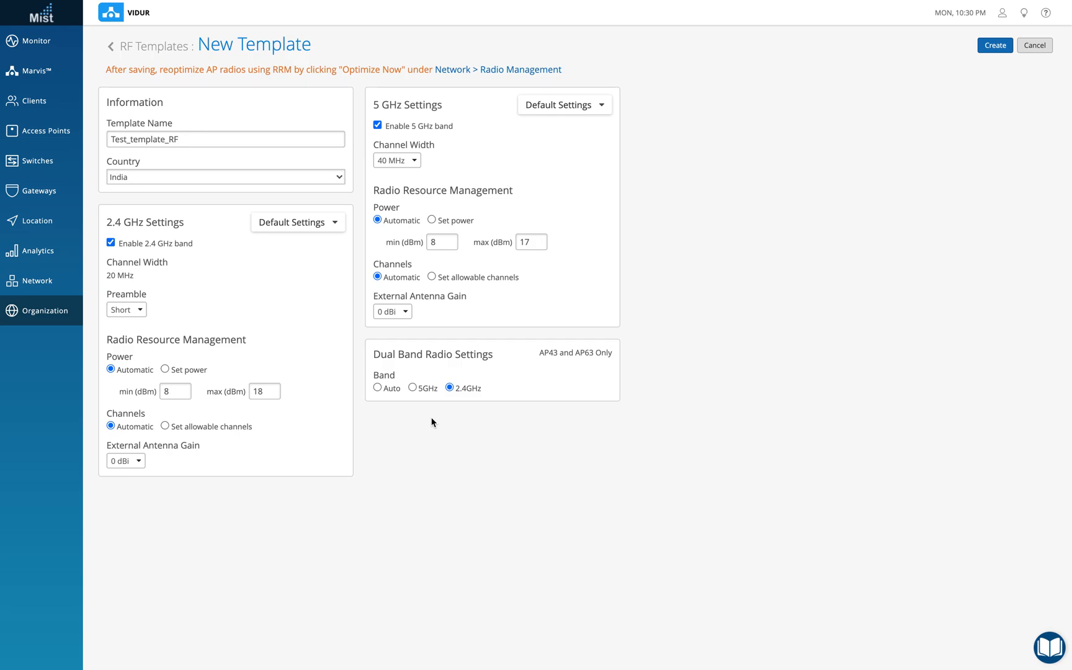
mouse_move(420, 397)
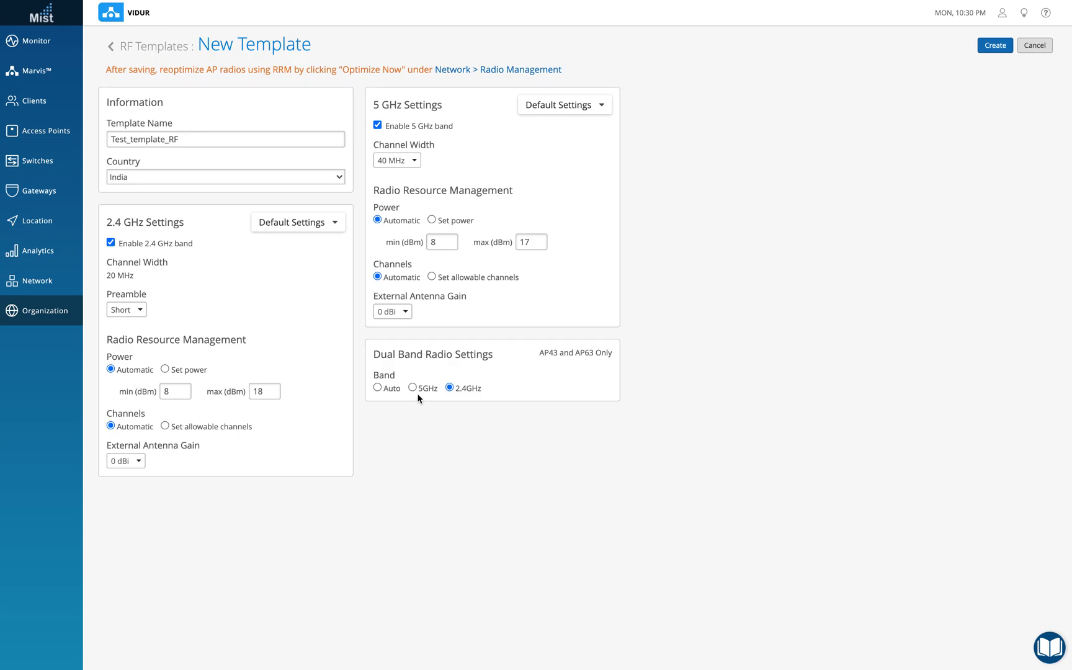
Try 5 GHz and Auto for the dual-band radio, then leave it on 2.4 GHz.
left_click(413, 387)
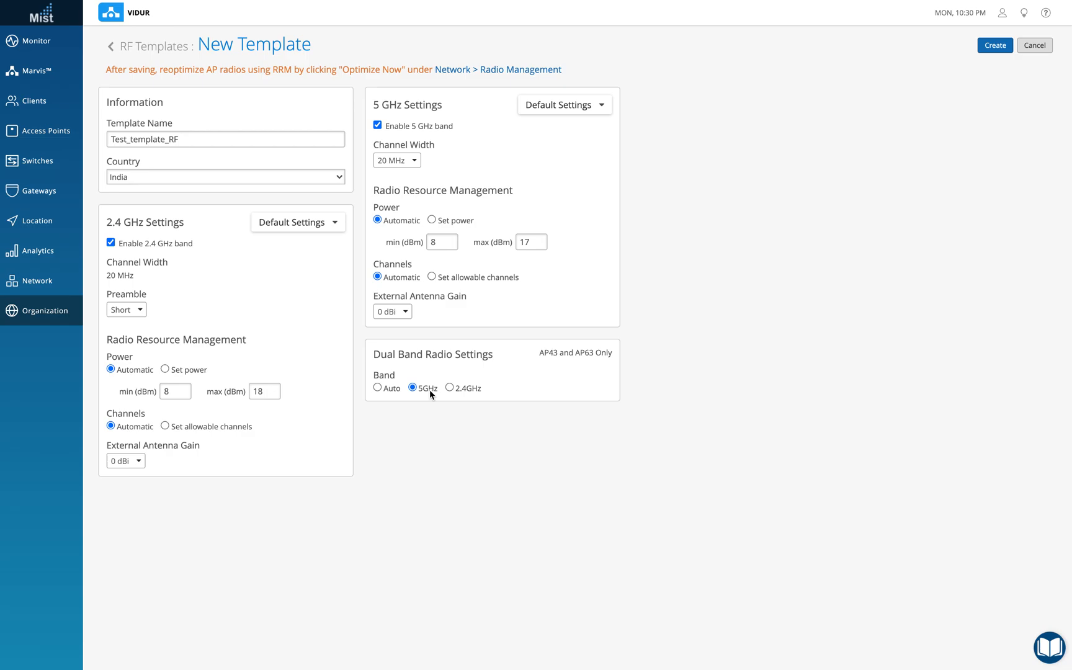
left_click(377, 388)
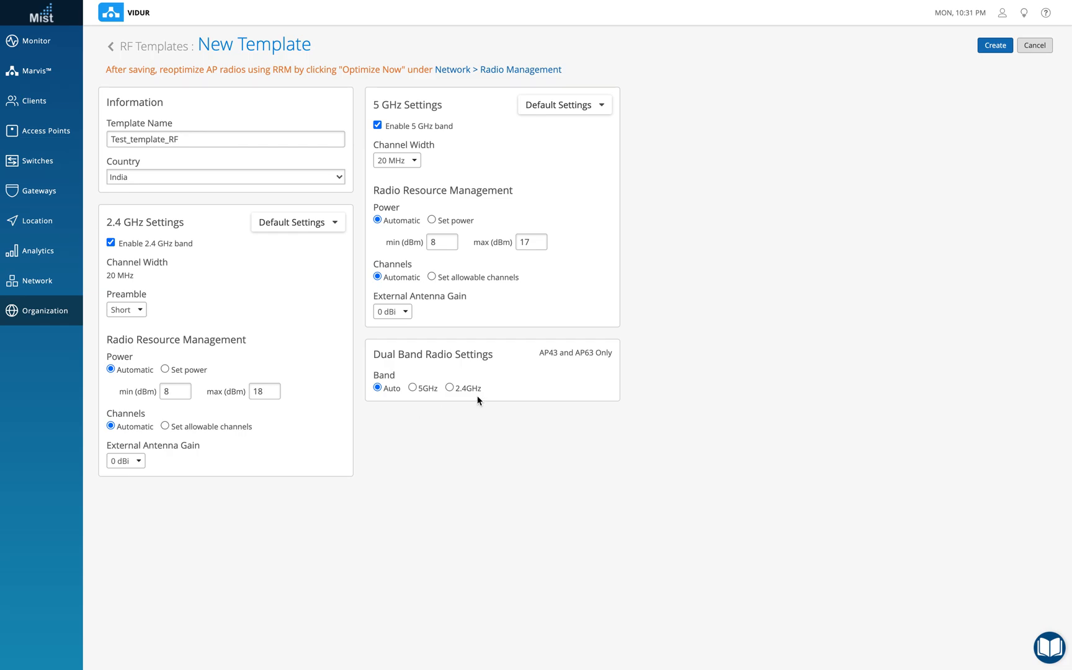
left_click(450, 387)
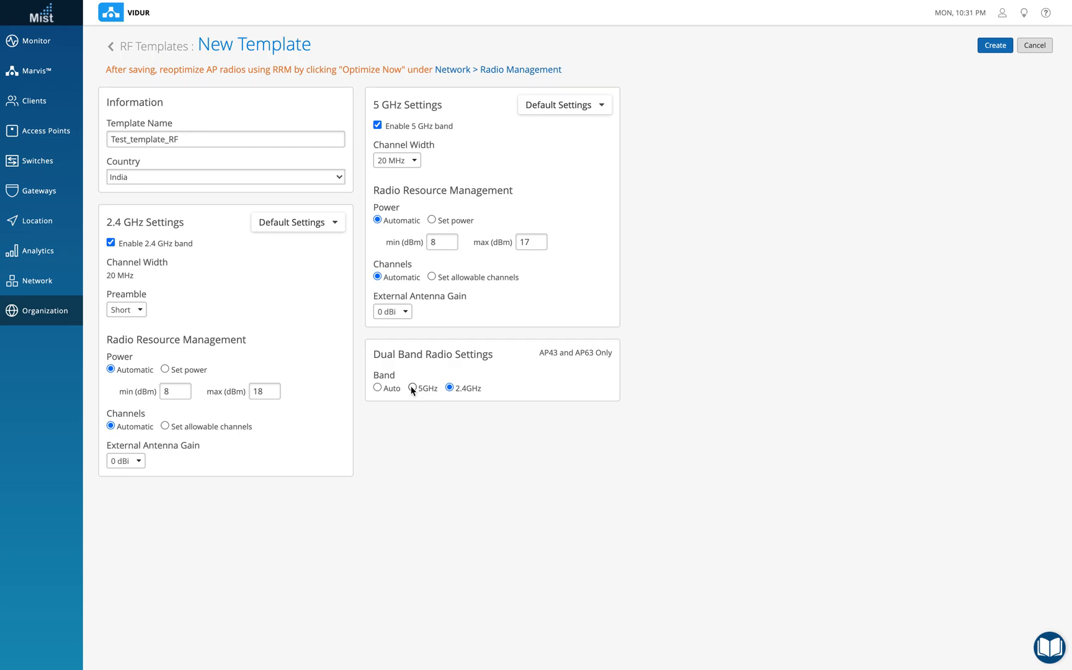
left_click(411, 387)
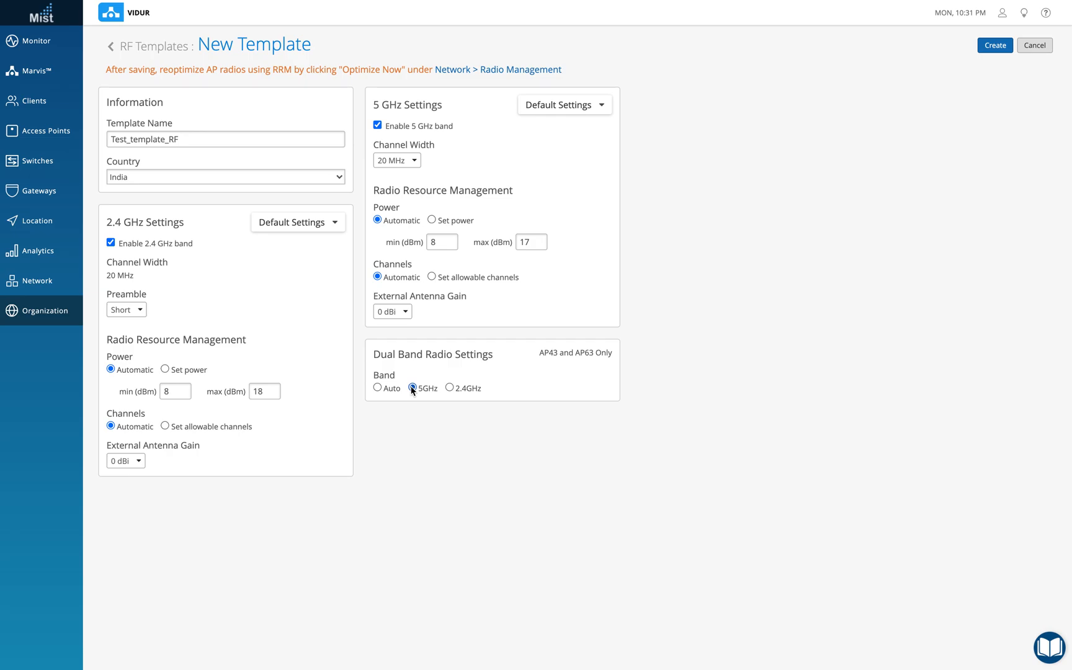
left_click(450, 387)
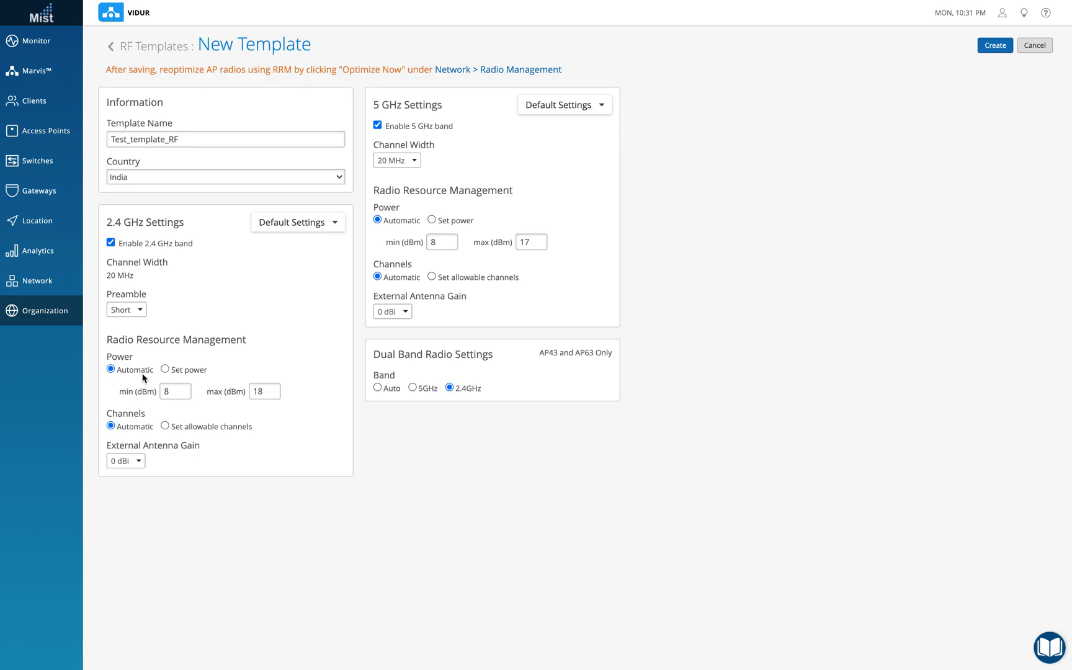
mouse_move(259, 373)
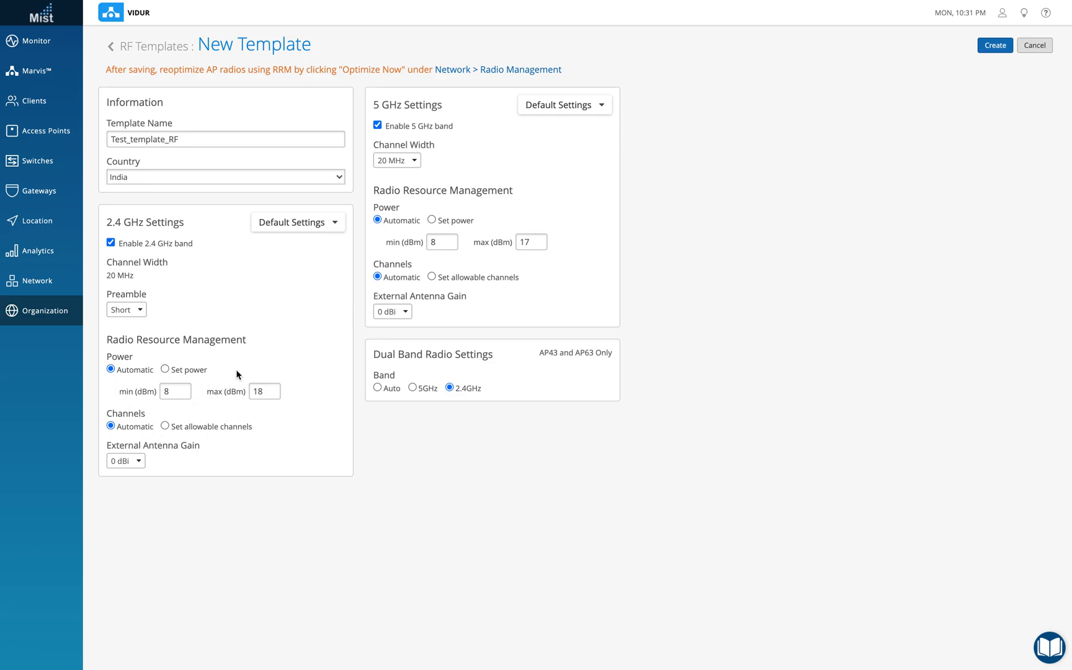
mouse_move(490, 262)
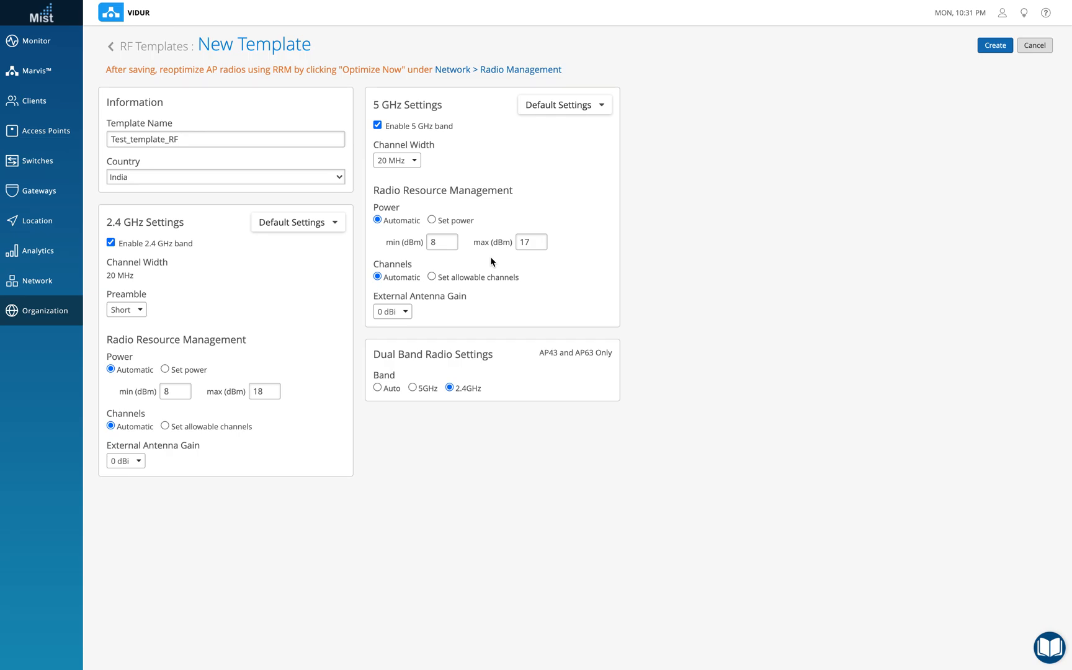
Set 2.4 GHz power to min 5 and max 10 dBm, leaving 5 GHz at 8–17 dBm.
left_click(175, 391)
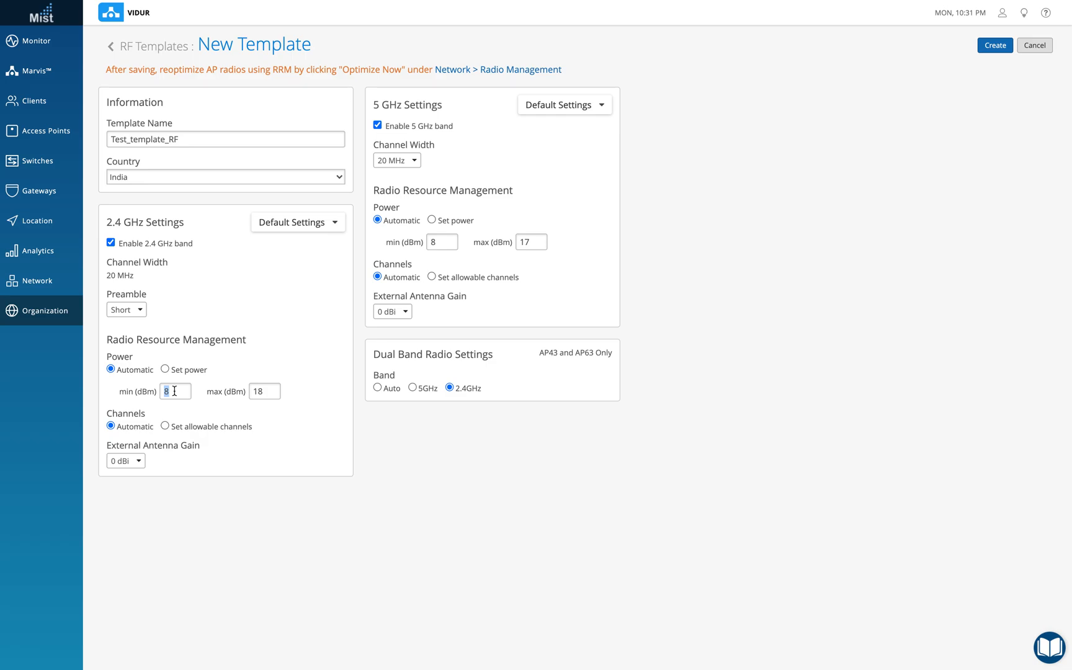
type("5")
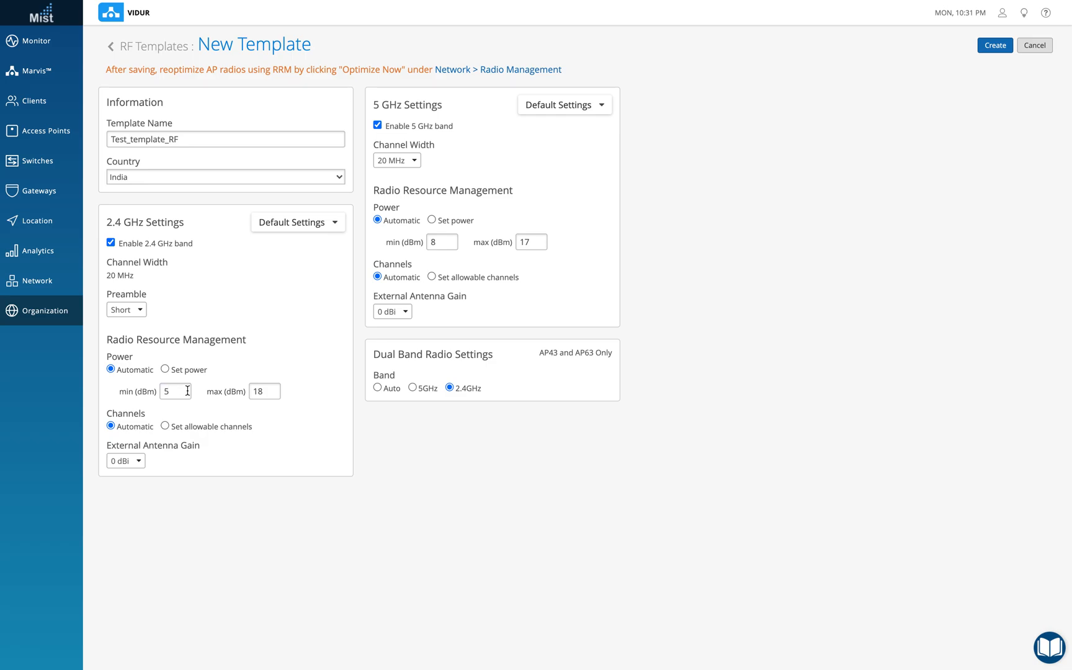
left_click(264, 391)
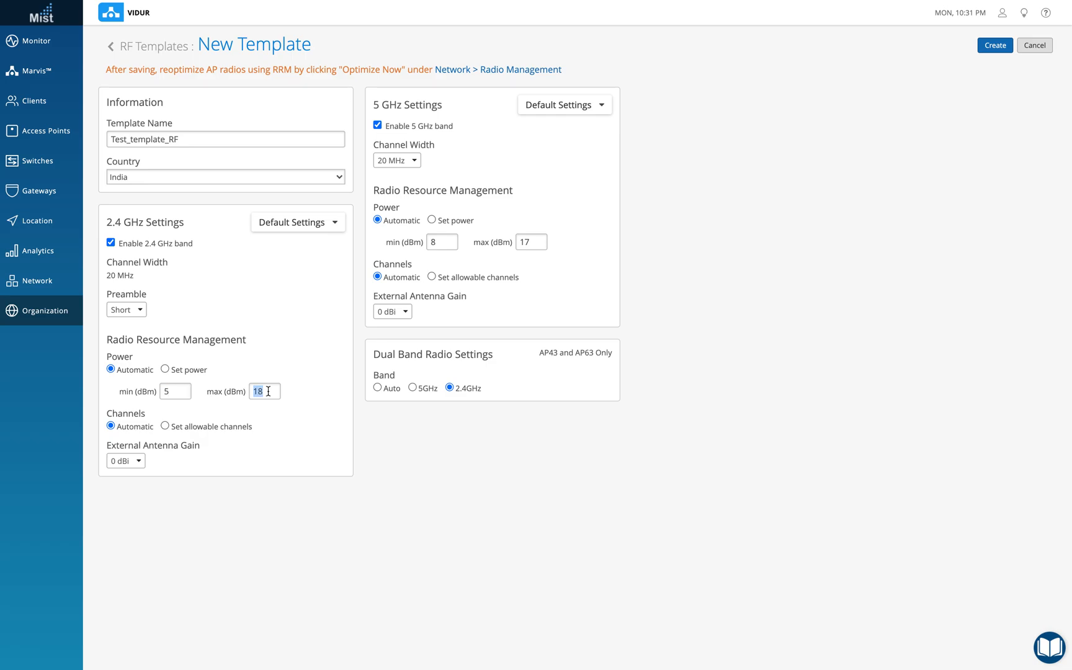
type("1")
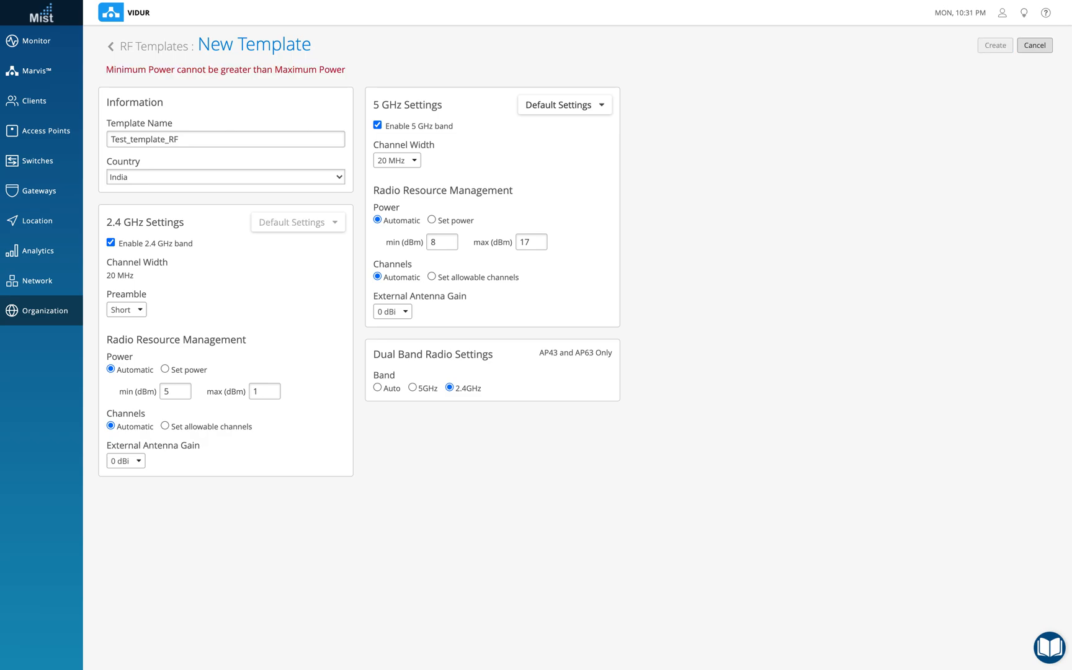
type("10")
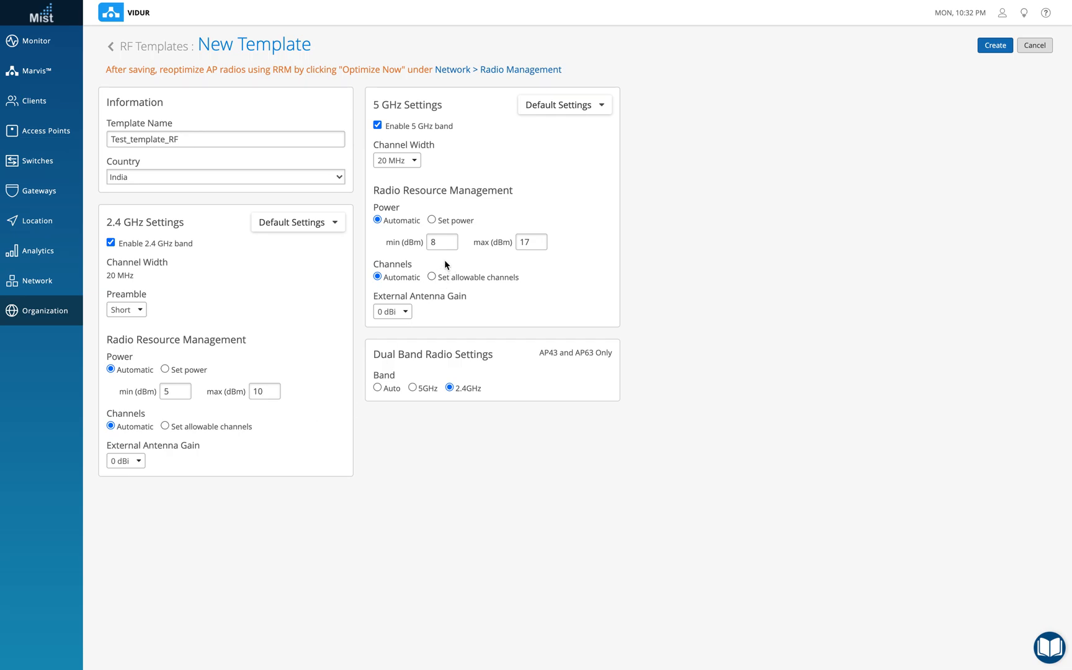
left_click(443, 242)
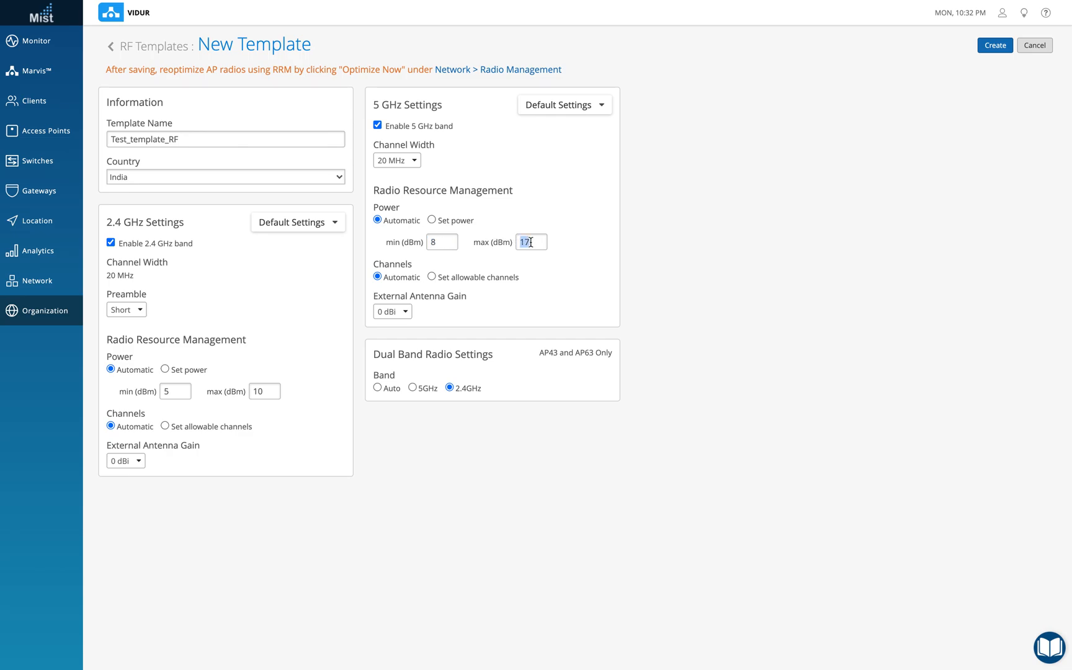
mouse_move(562, 254)
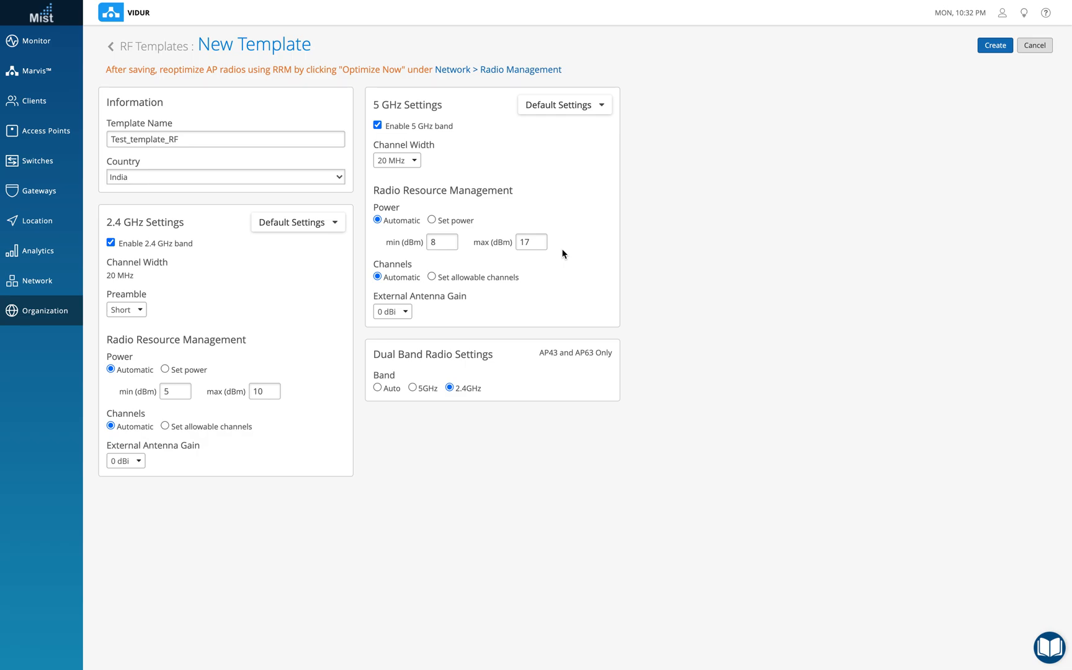
mouse_move(710, 244)
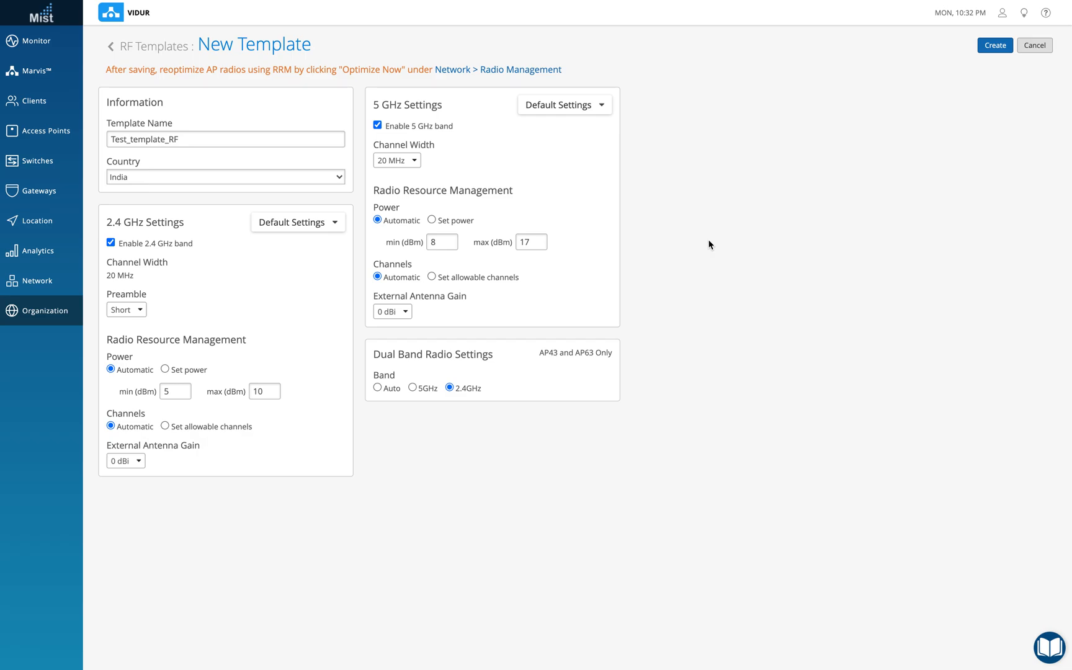
mouse_move(678, 261)
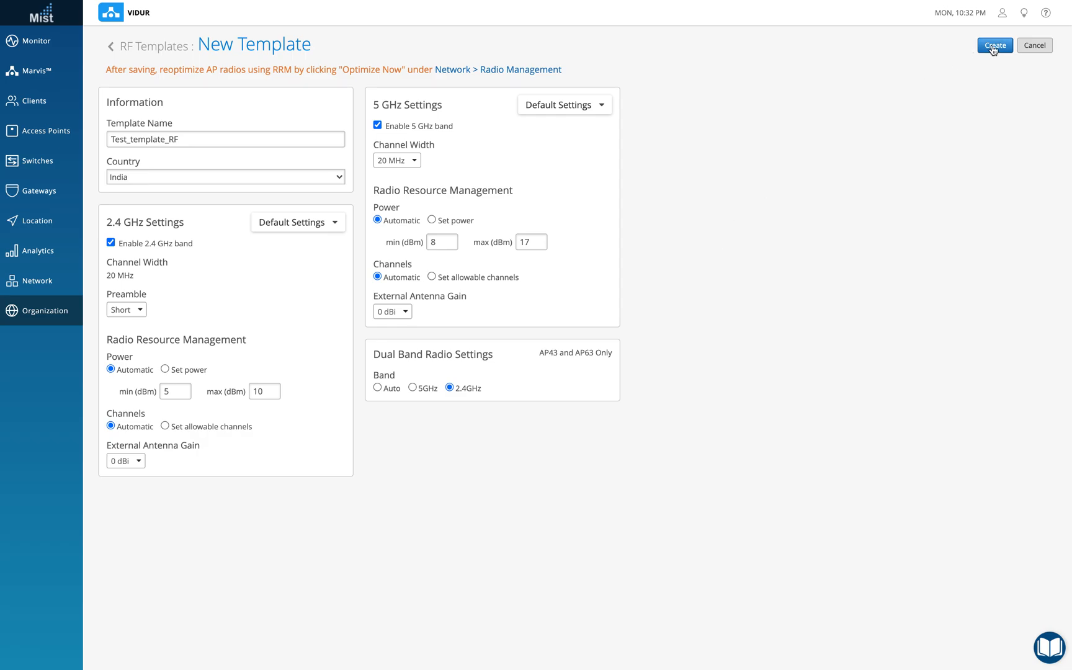
Create the template so Test_template_RF appears in the RF Templates list.
left_click(994, 44)
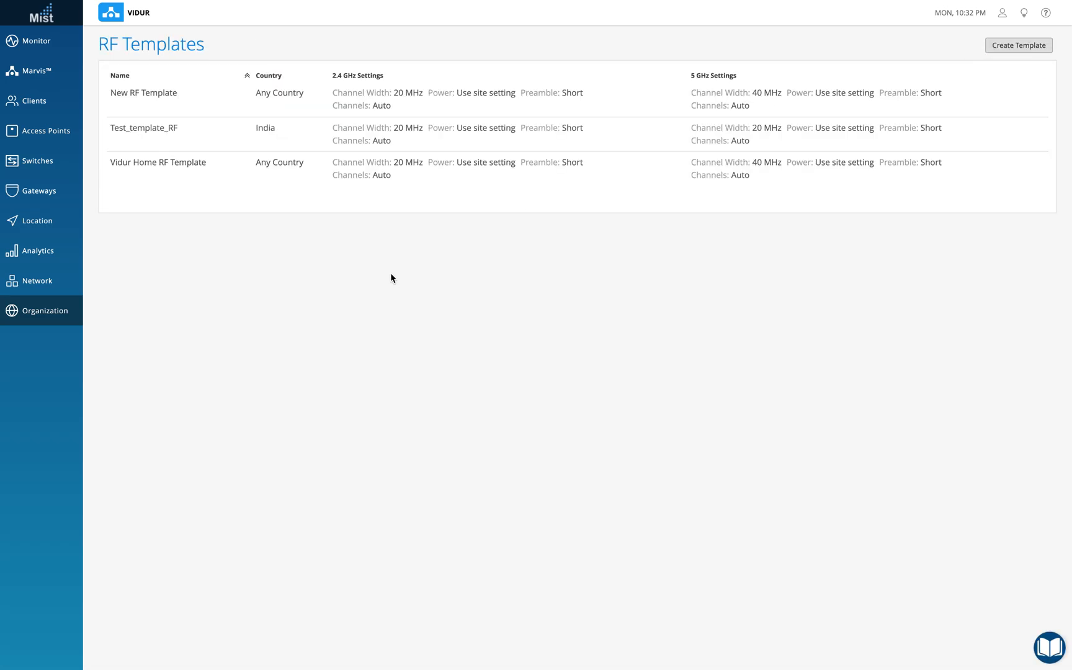
Open Vidur's Home site configuration and view its RF template choices.
left_click(45, 310)
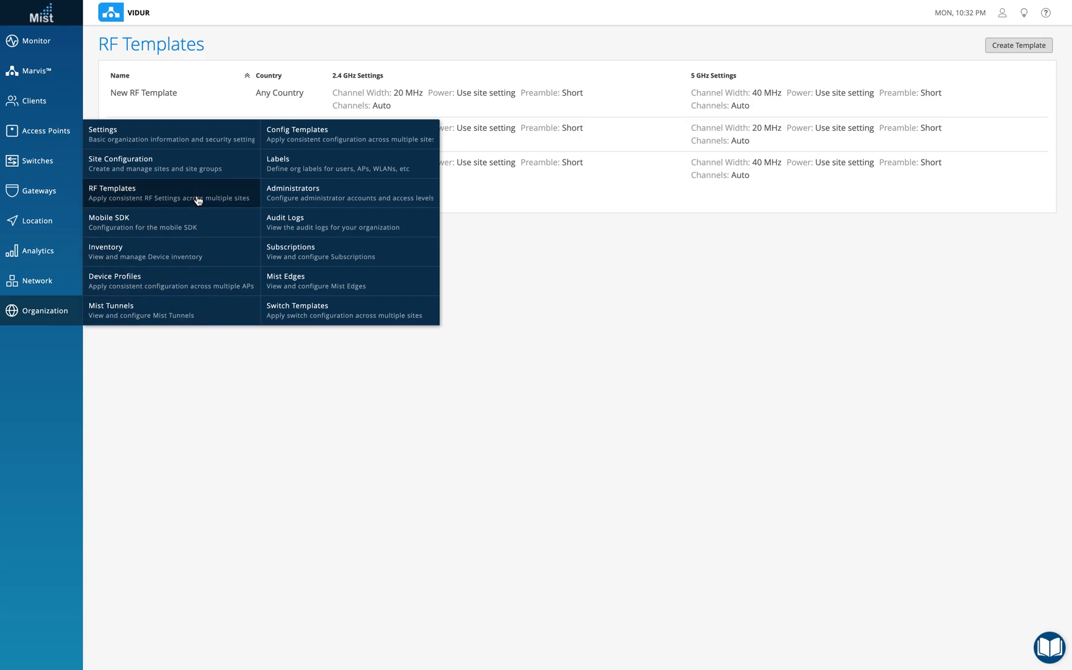
left_click(120, 159)
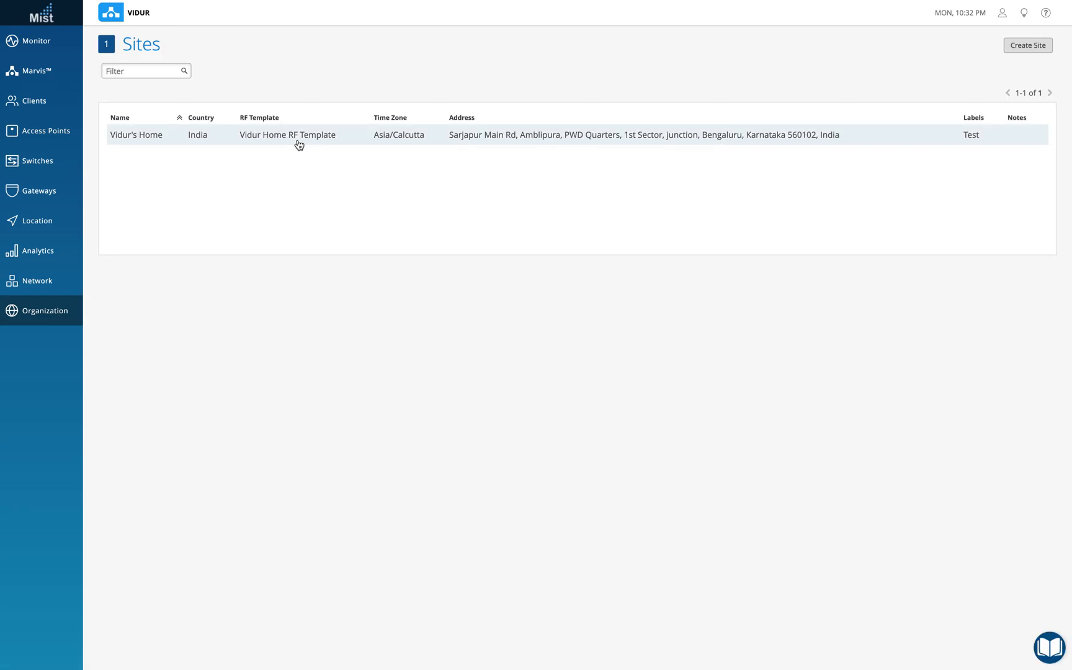
left_click(135, 134)
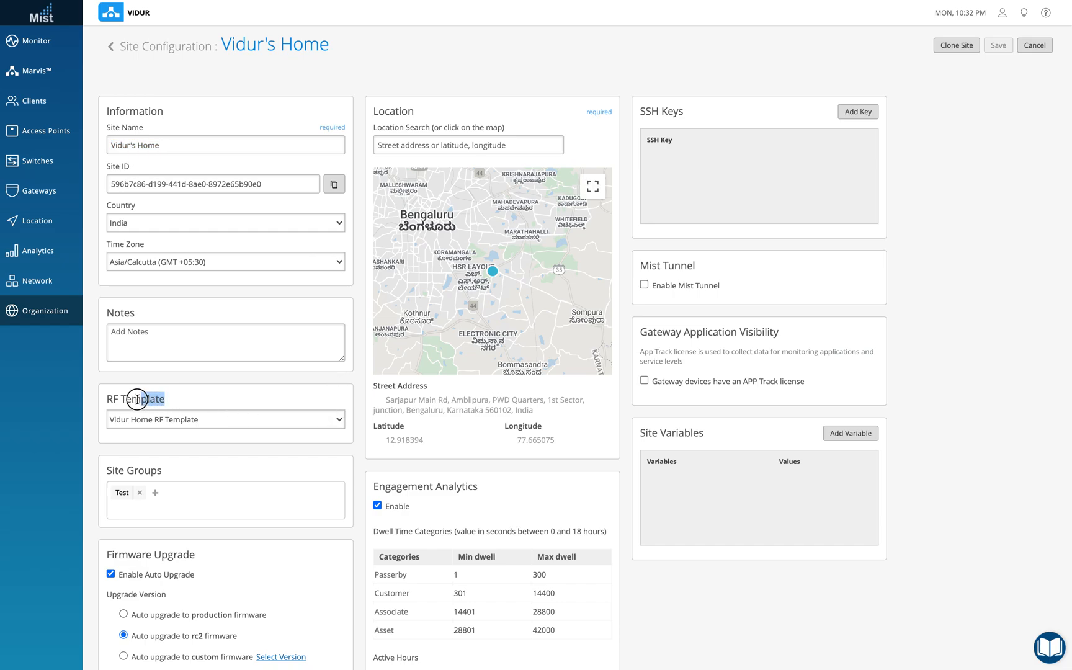
left_click(224, 419)
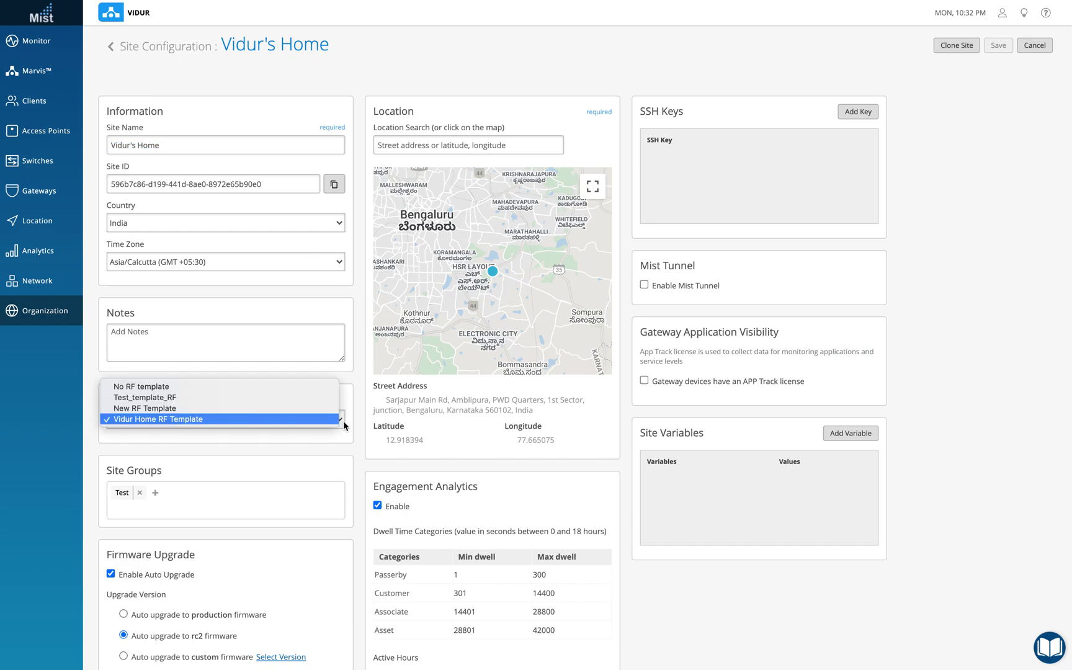
mouse_move(194, 397)
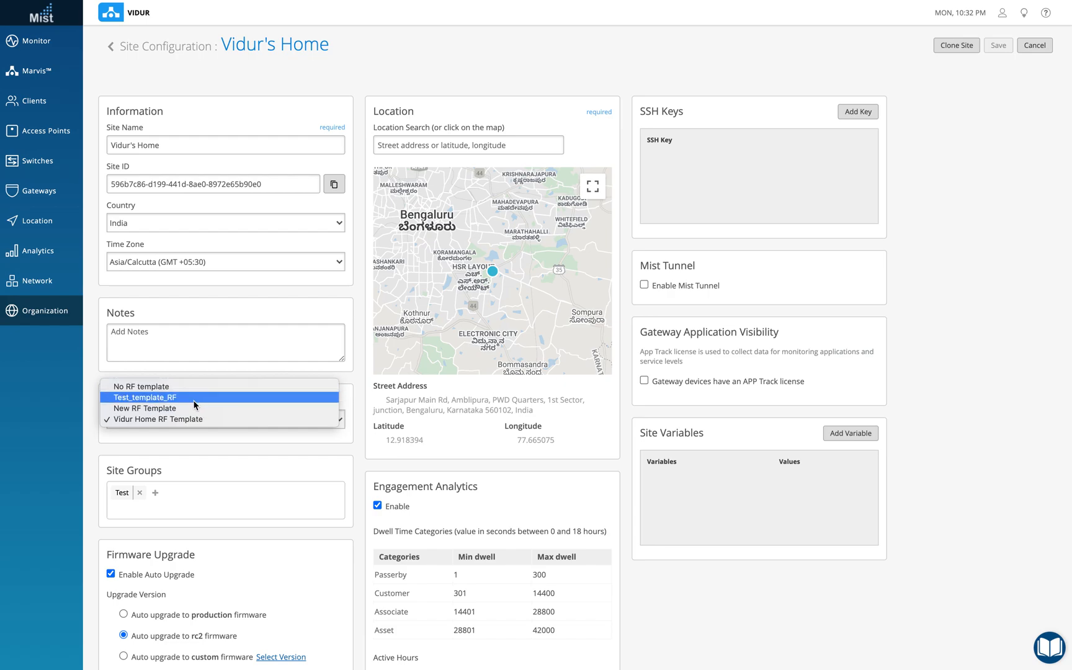
Try assigning Test_template_RF, revert to Vidur Home RF Template, and cancel without saving.
left_click(144, 397)
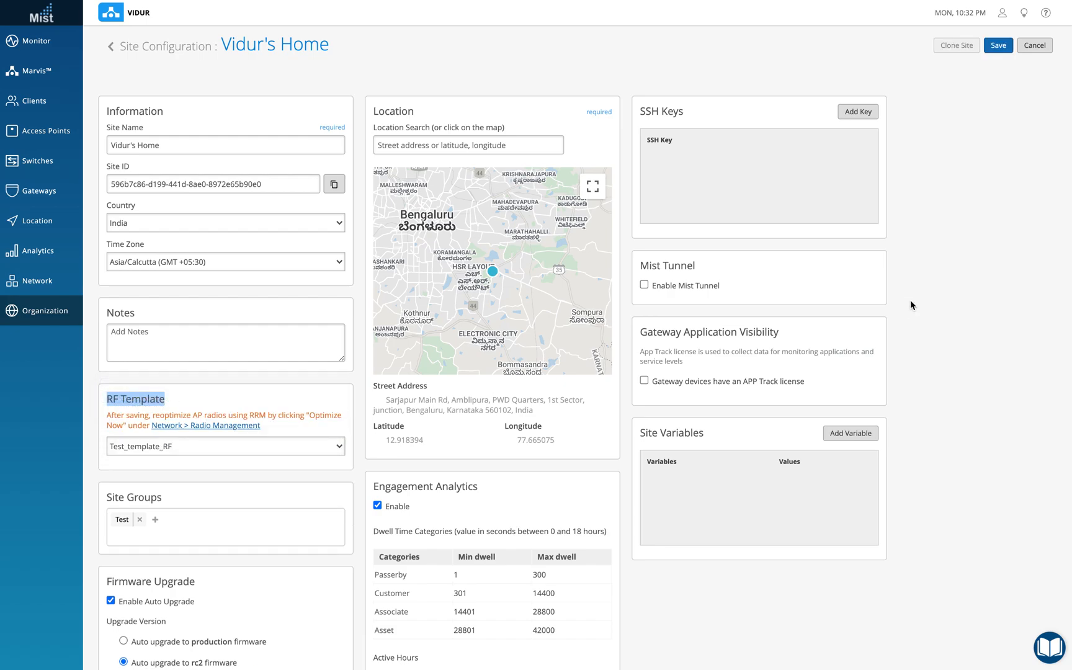
left_click(225, 445)
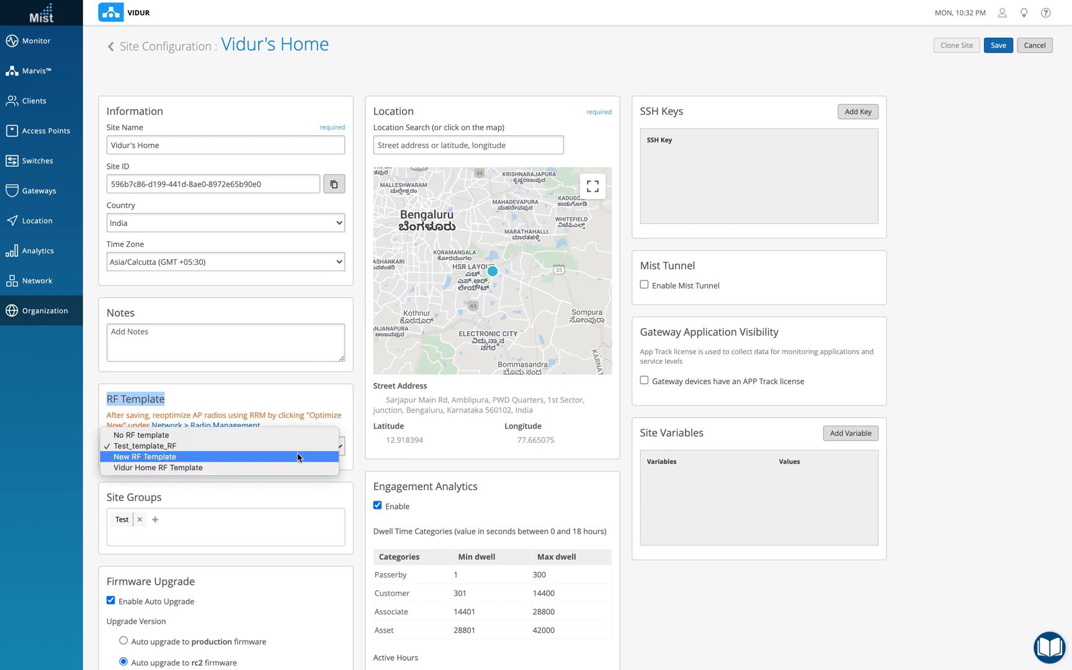
left_click(157, 468)
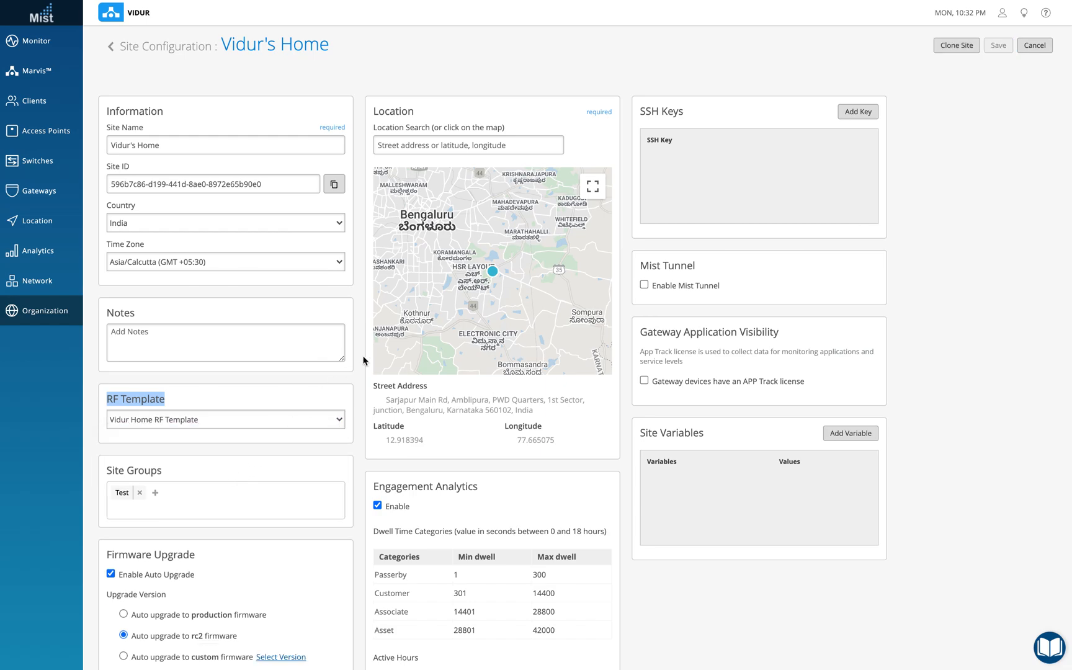
mouse_move(1035, 44)
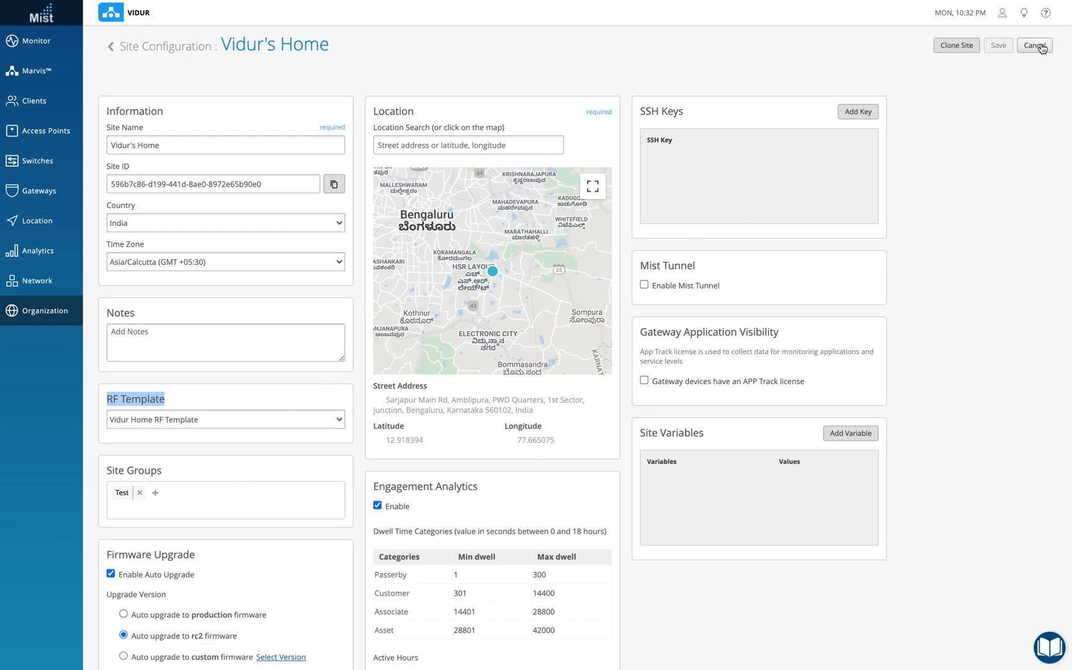
left_click(1035, 45)
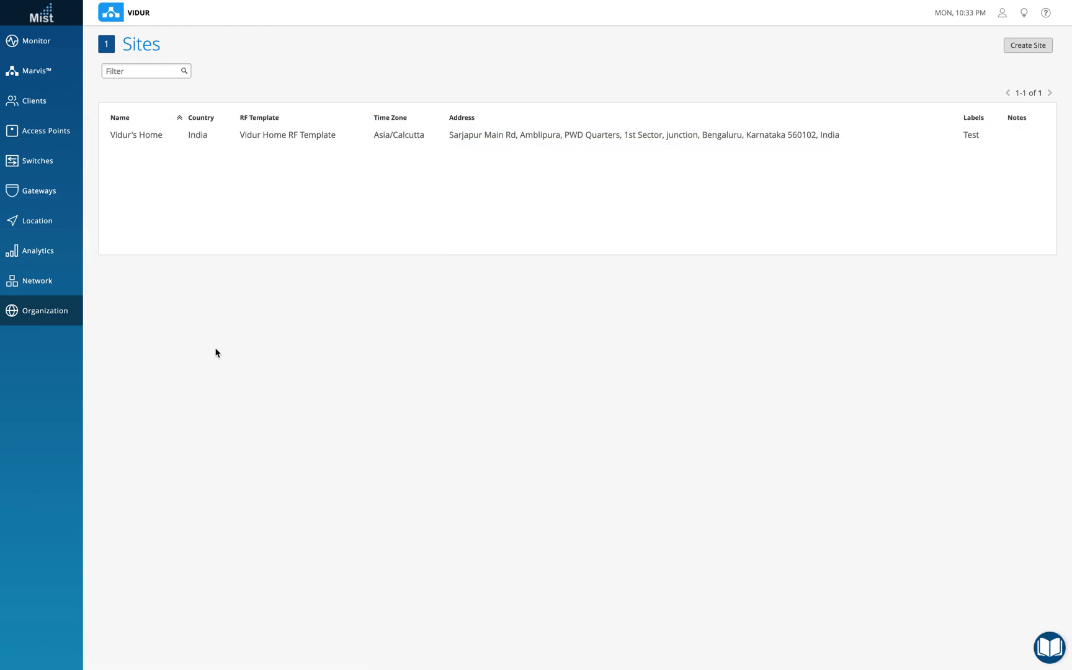
Open Test_template_RF from the RF Templates list to review its saved settings.
left_click(44, 310)
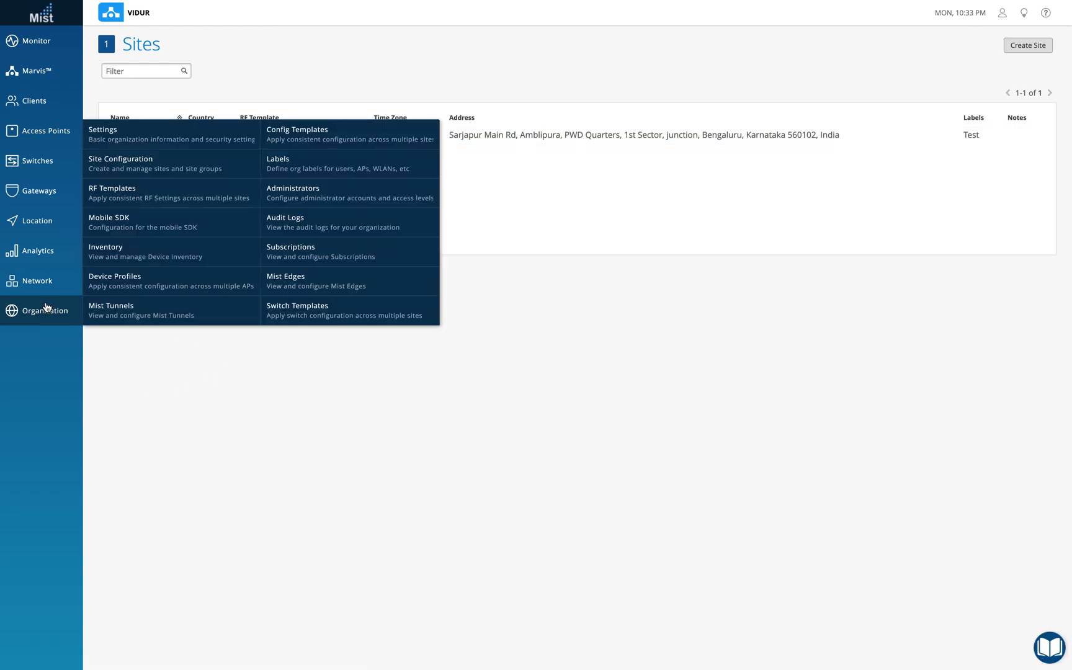
left_click(112, 189)
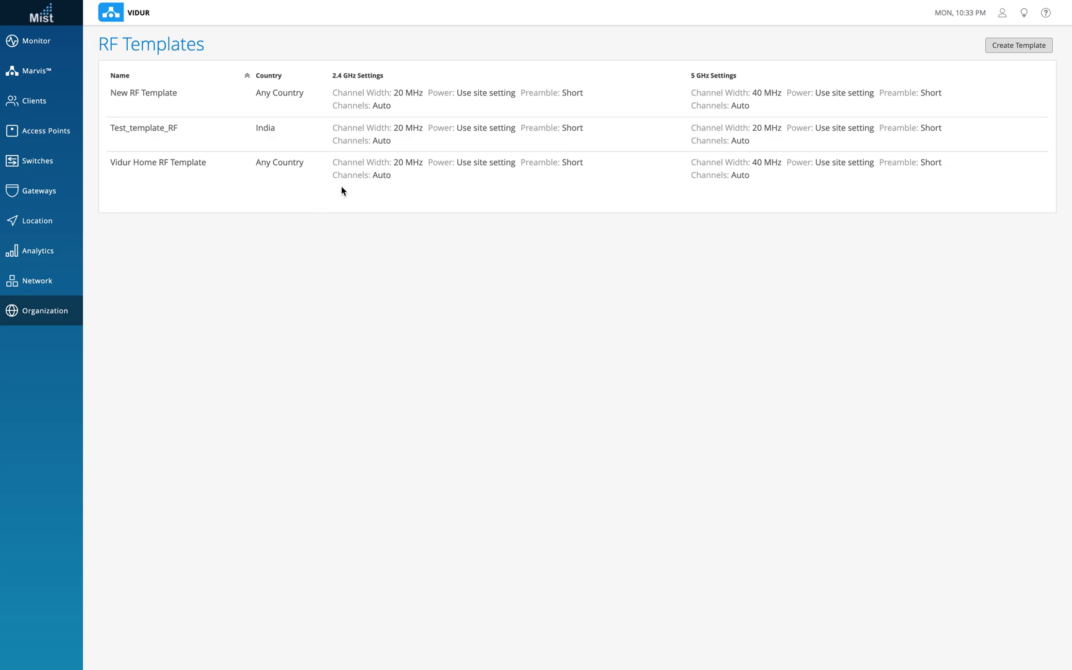
left_click(144, 127)
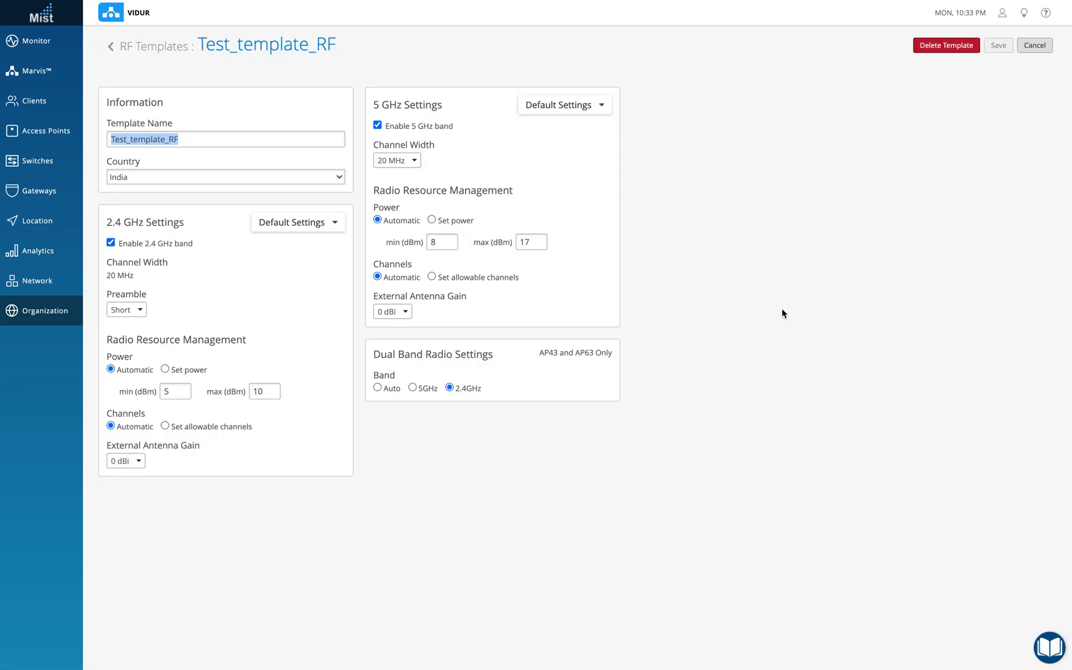
mouse_move(787, 219)
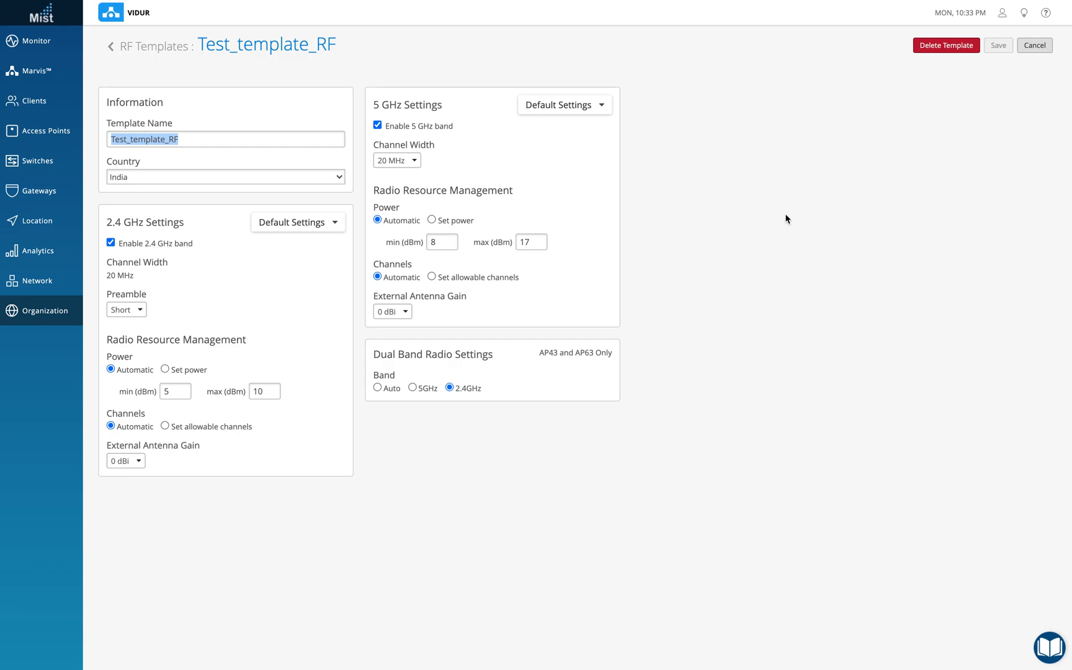
mouse_move(750, 171)
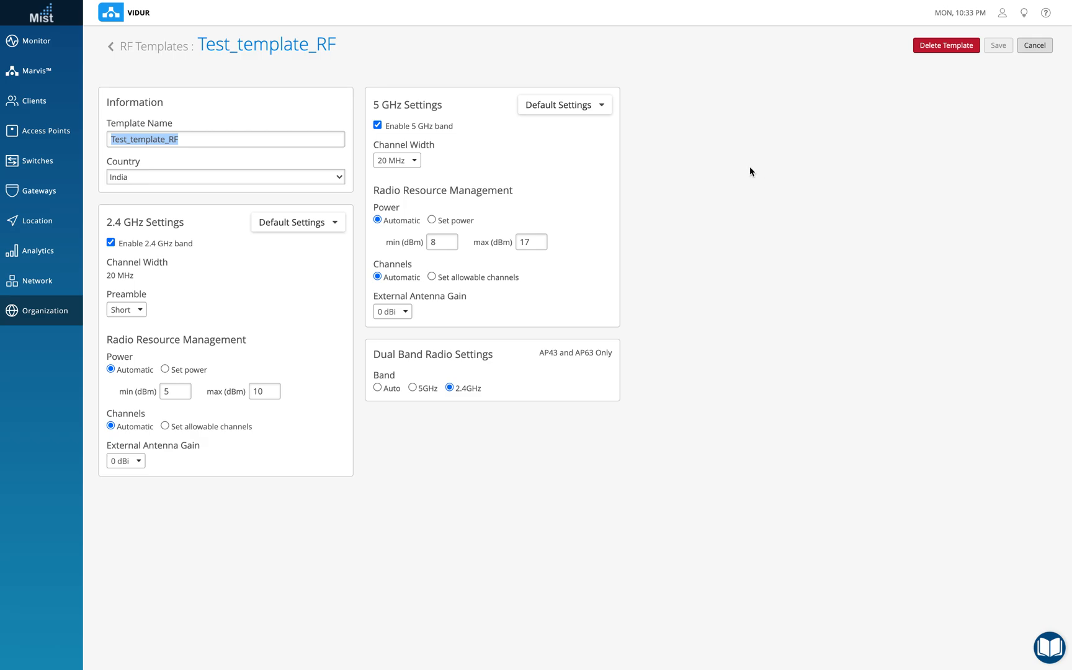